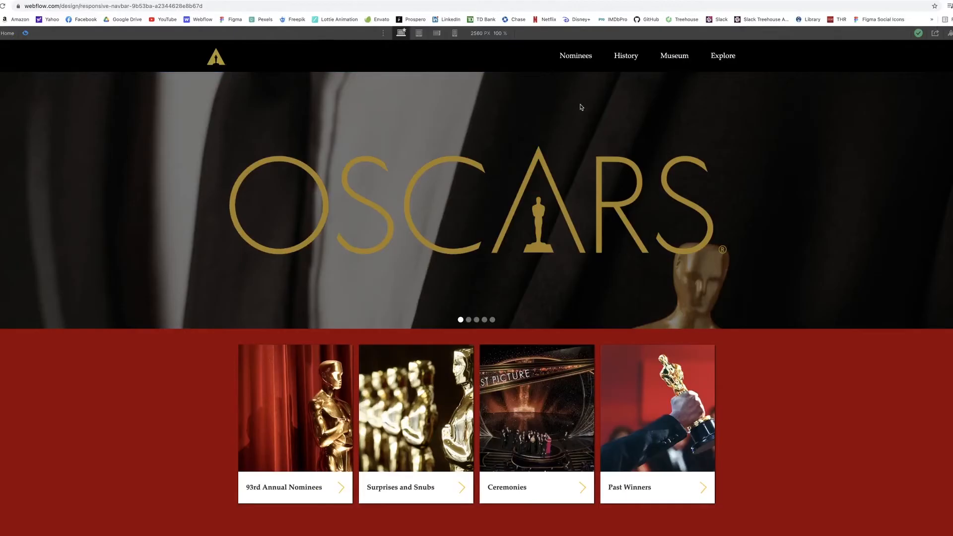
pyautogui.moveTo(595, 450)
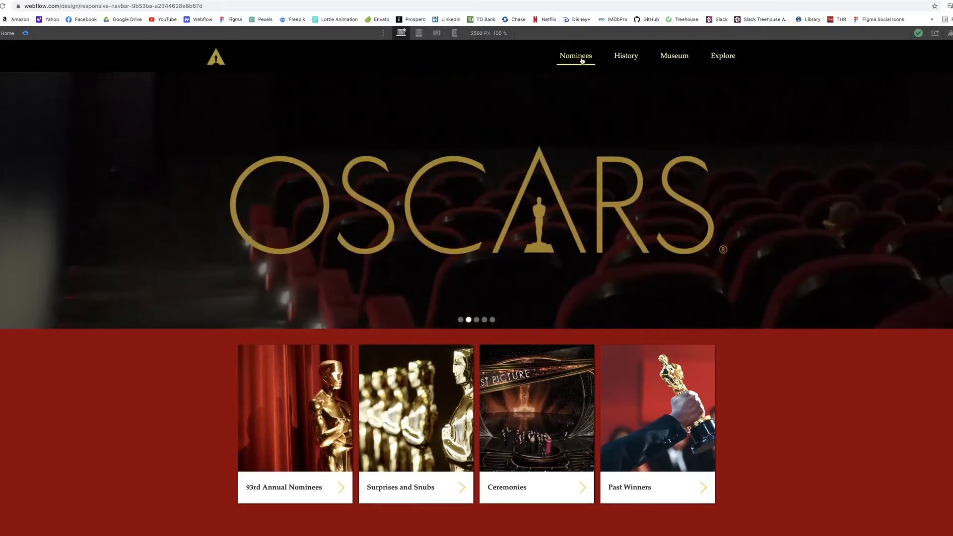
# Preview the Oscars page at tablet breakpoint and open the hamburger navigation menu.
pyautogui.click(418, 33)
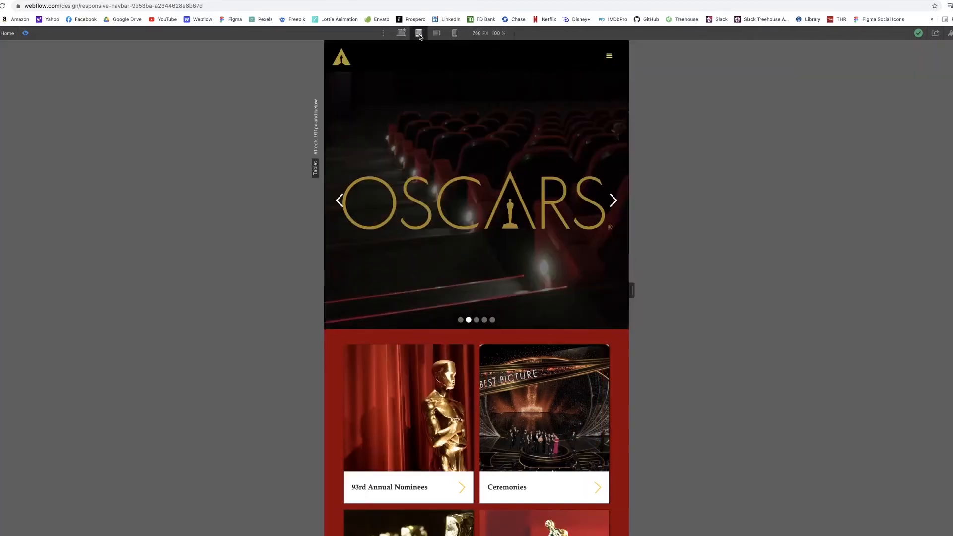
pyautogui.click(608, 55)
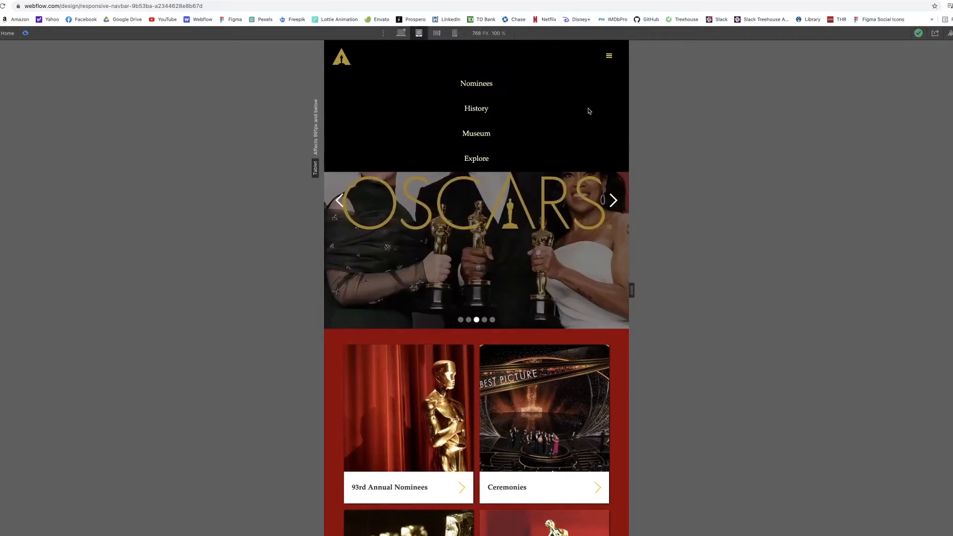
pyautogui.click(454, 33)
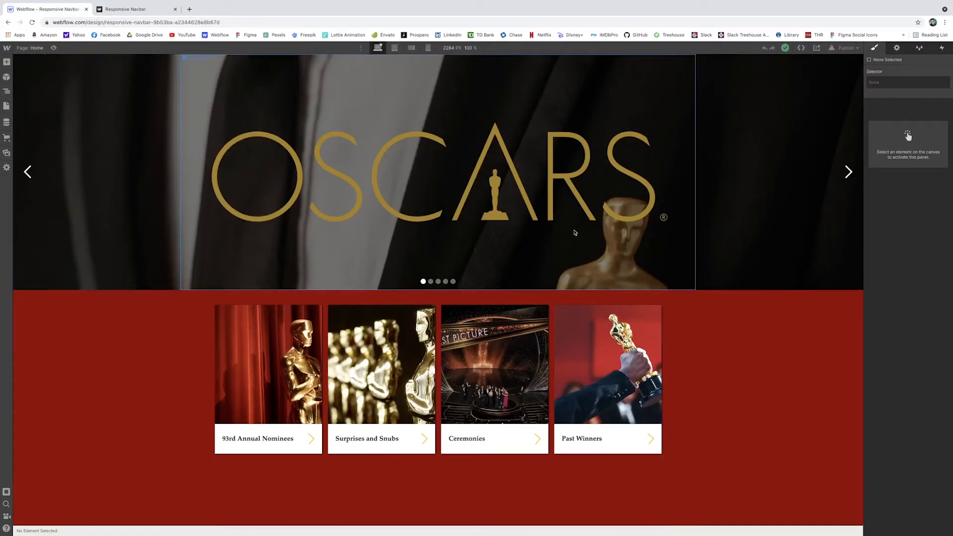
pyautogui.moveTo(848, 171)
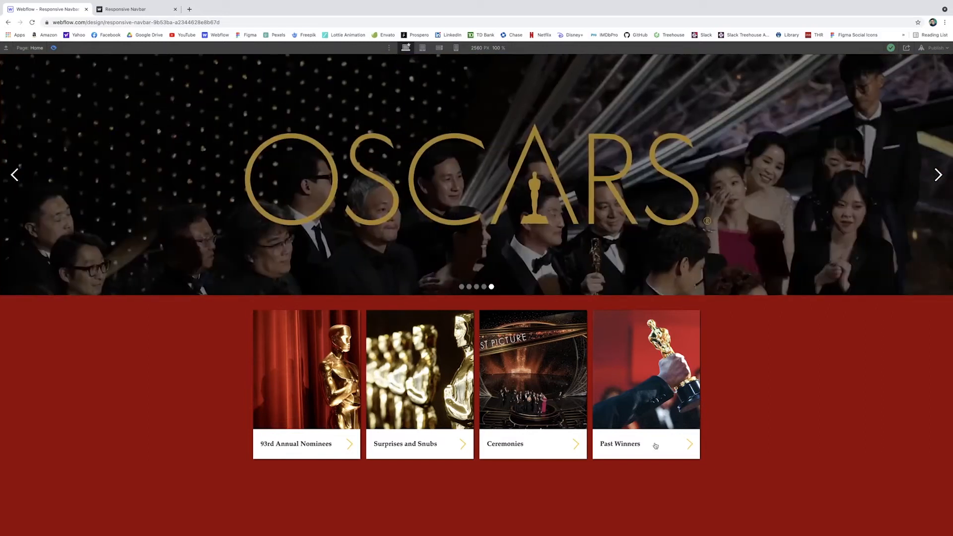
pyautogui.moveTo(344, 442)
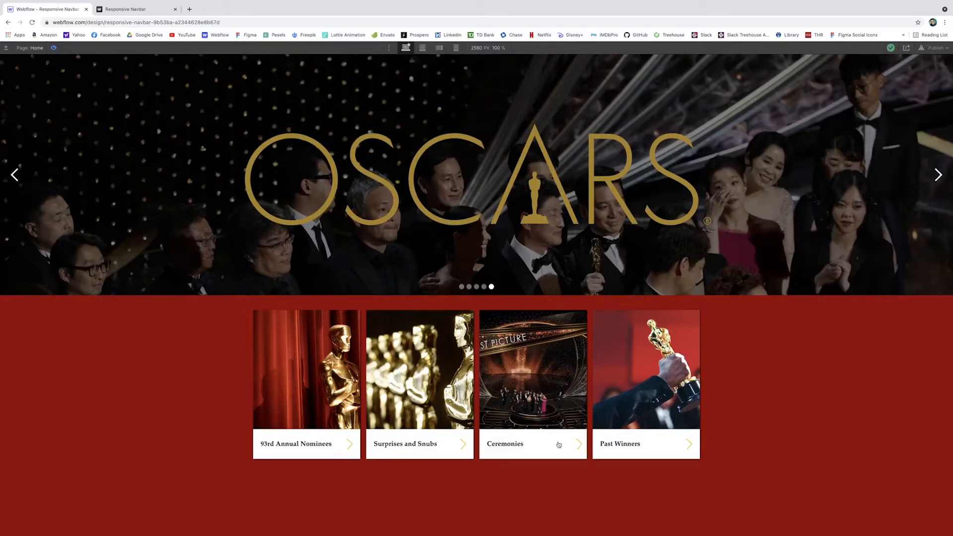
pyautogui.moveTo(681, 450)
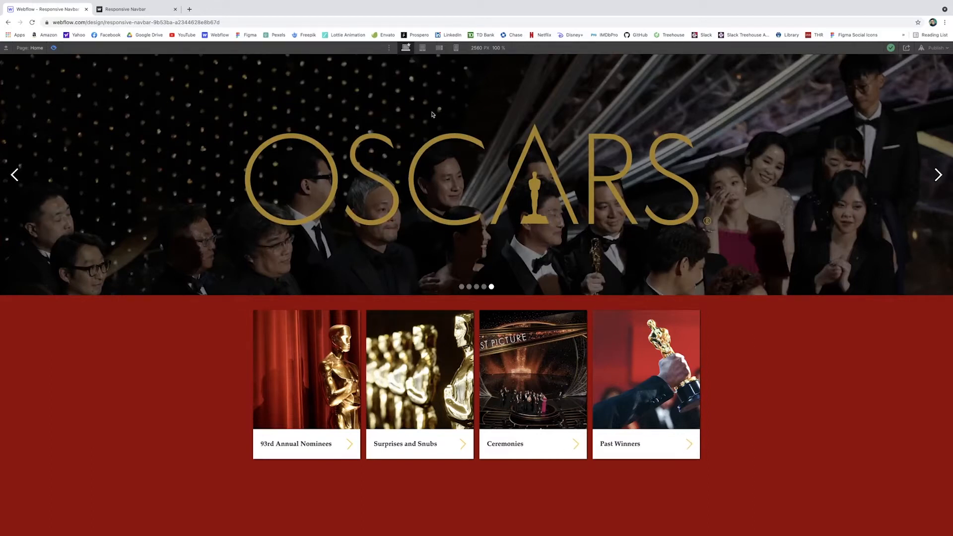
pyautogui.moveTo(206, 112)
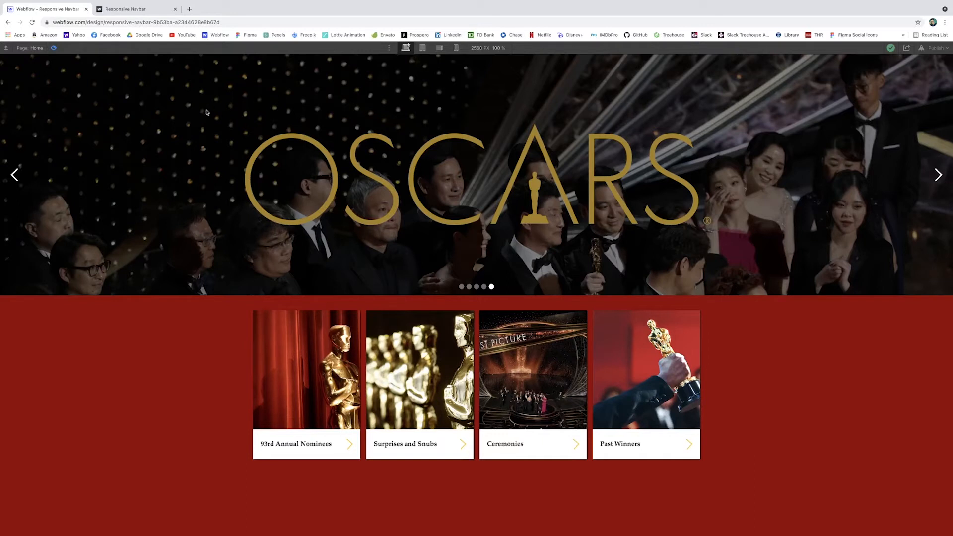
pyautogui.moveTo(62, 119)
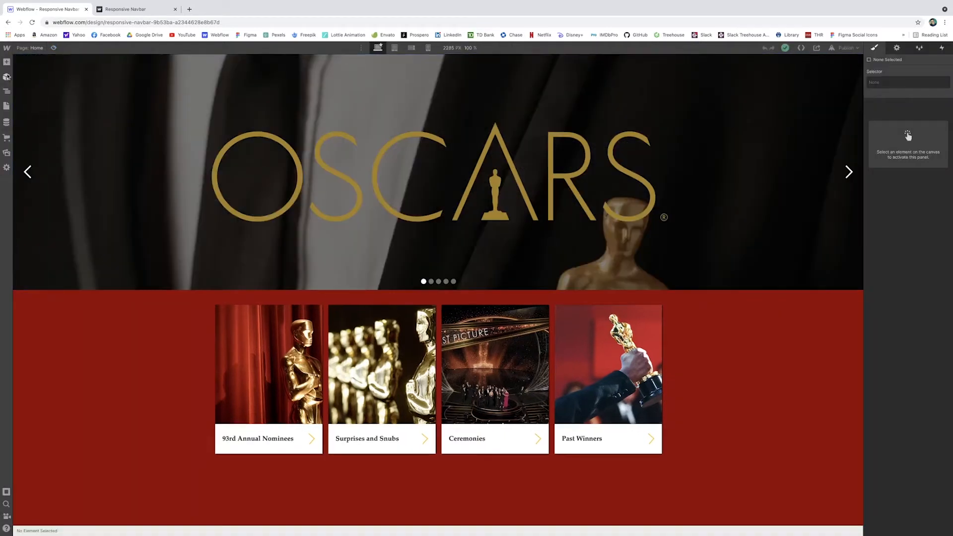
# Drop a Navbar onto the Body, with a black background and white Home, About, Contact links.
pyautogui.click(6, 77)
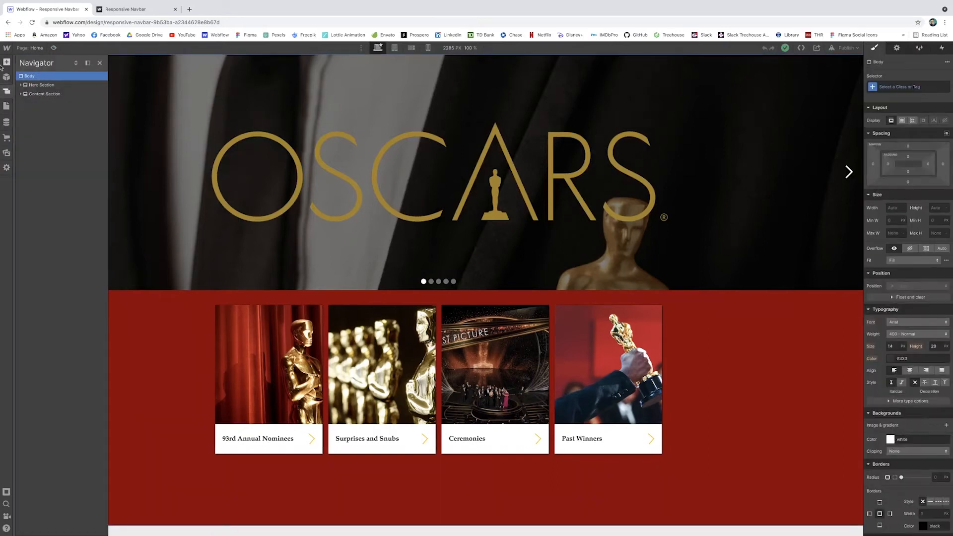
pyautogui.click(7, 61)
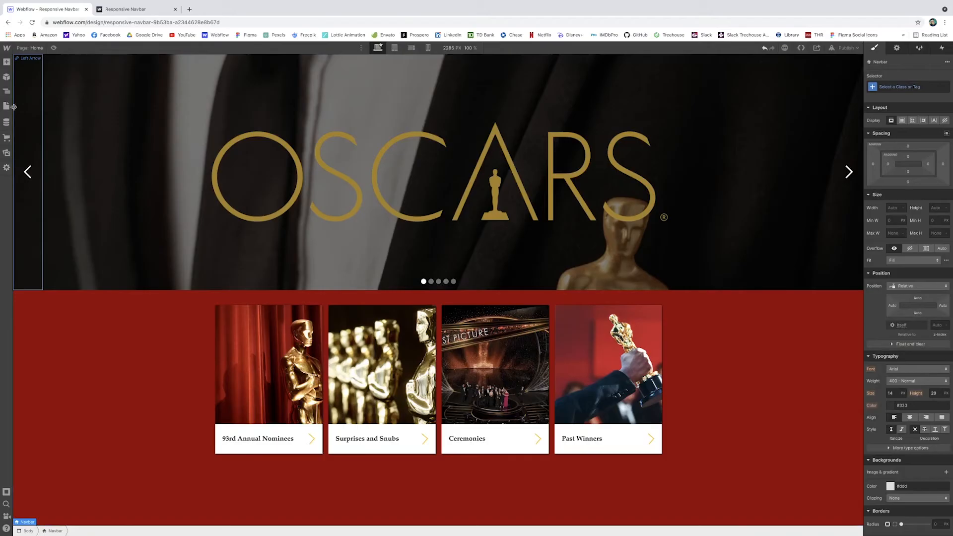
pyautogui.click(6, 92)
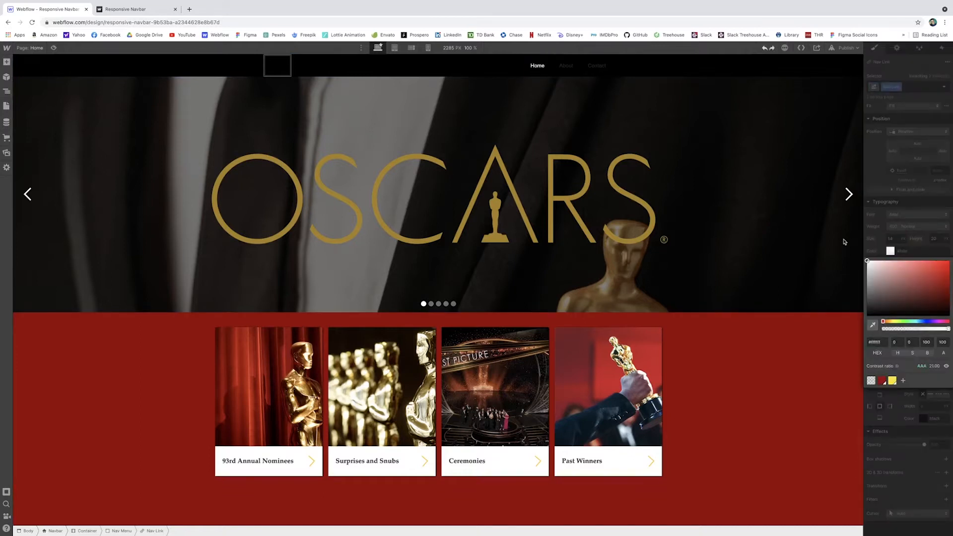
pyautogui.click(565, 65)
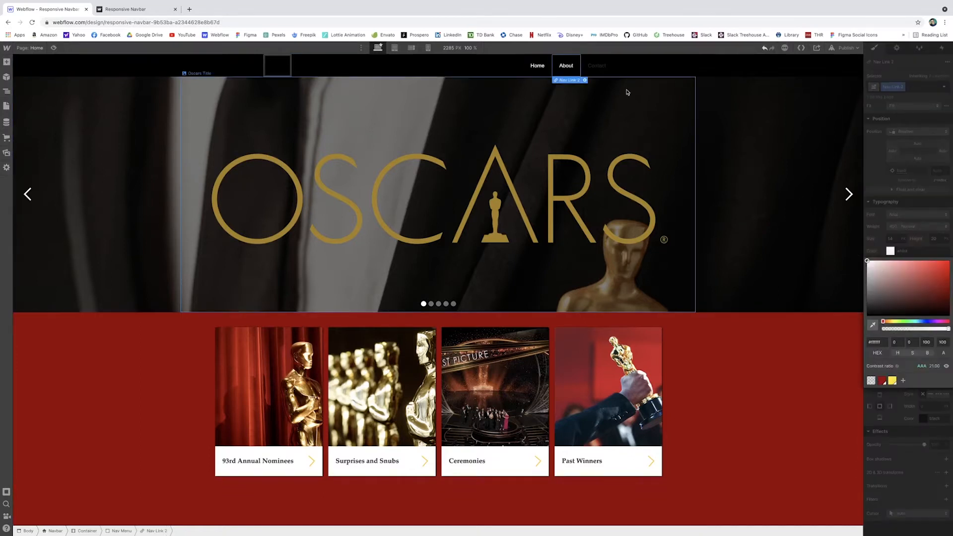
pyautogui.click(596, 65)
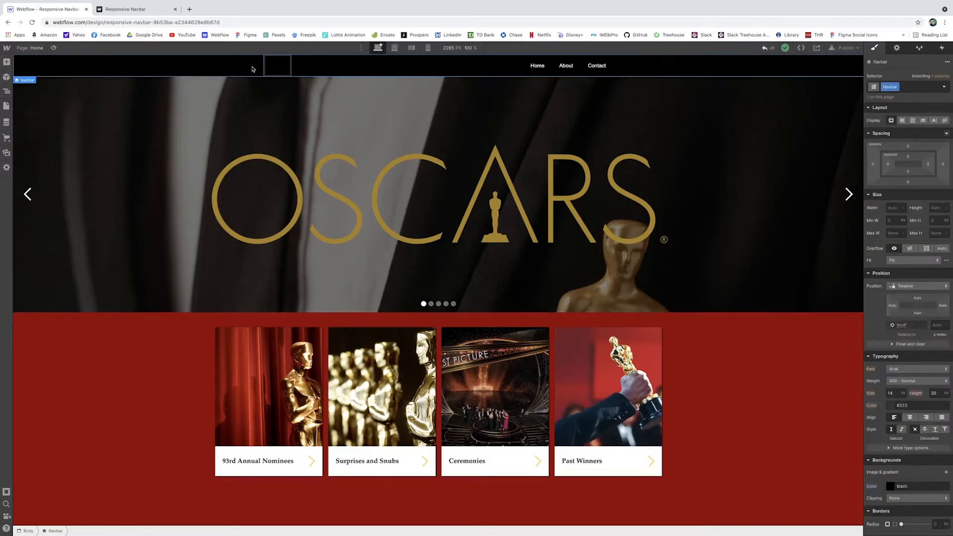
# Class the navbar's Container 'Navbar Container', set Max W 1400 px, and adjust its padding.
pyautogui.click(277, 65)
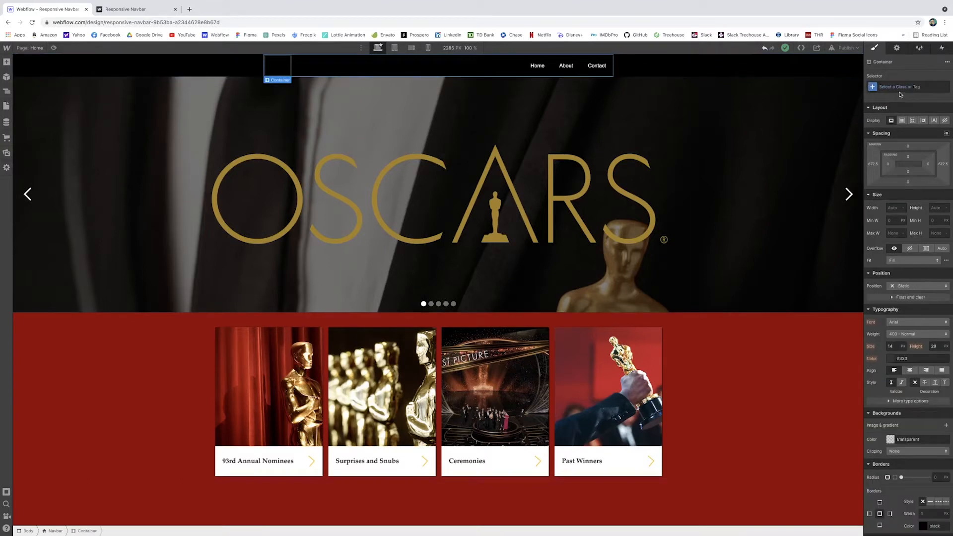
pyautogui.write('Navbar Container')
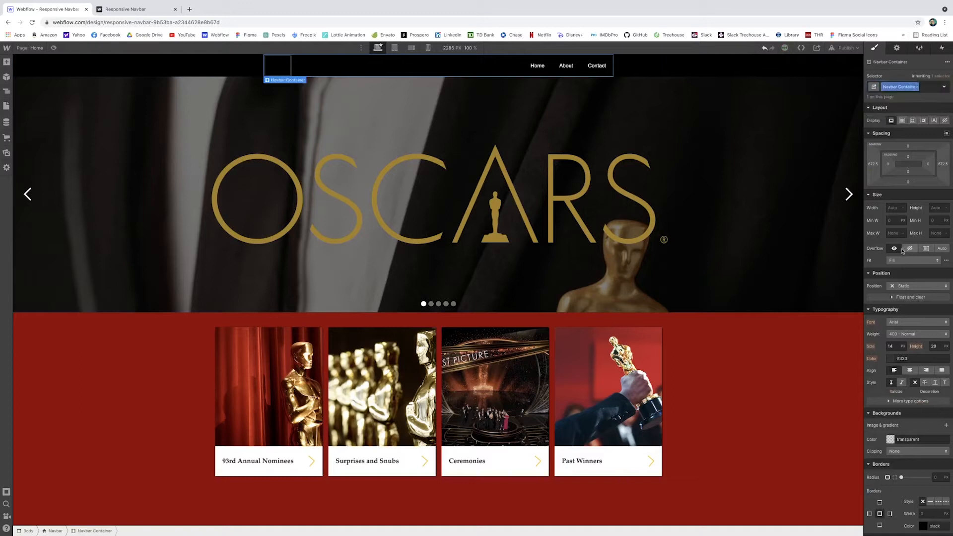
pyautogui.click(895, 233)
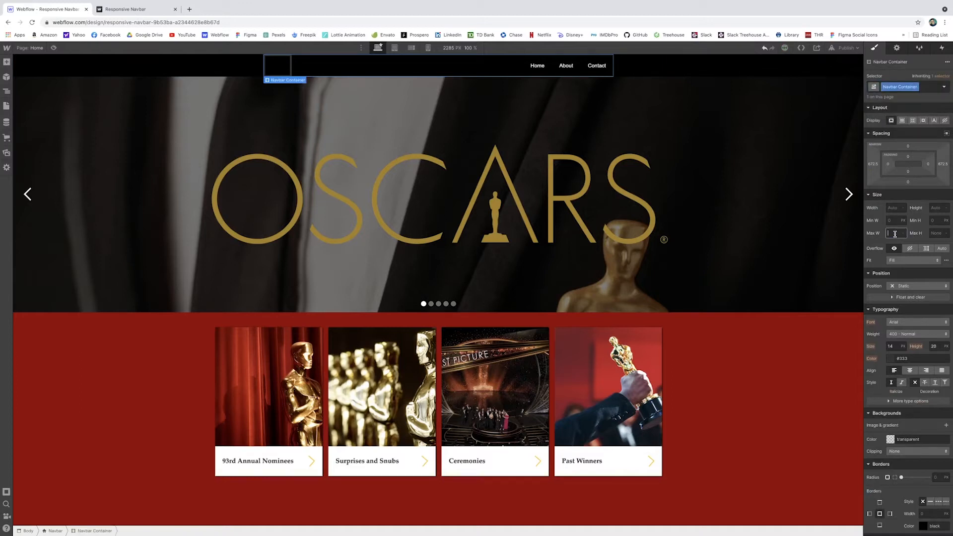
pyautogui.write('14')
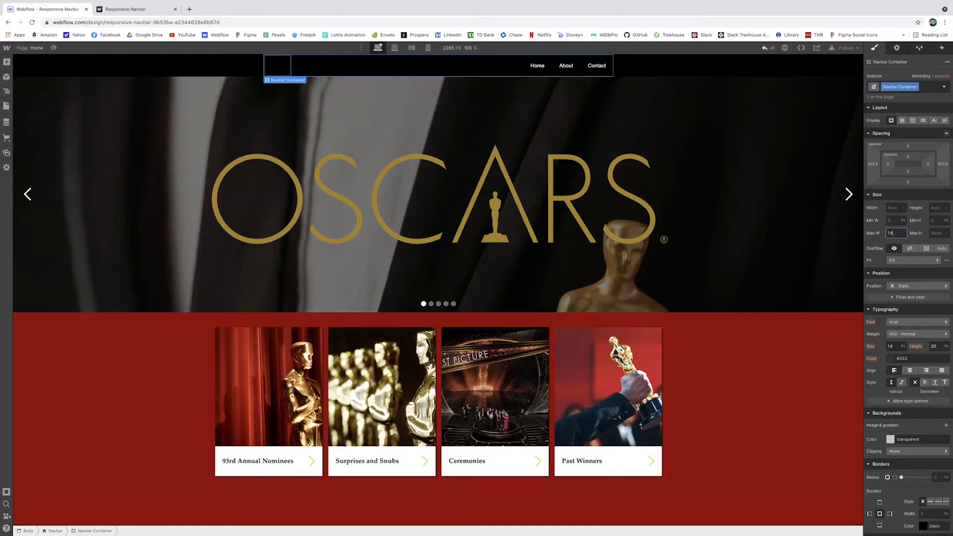
pyautogui.write('1400')
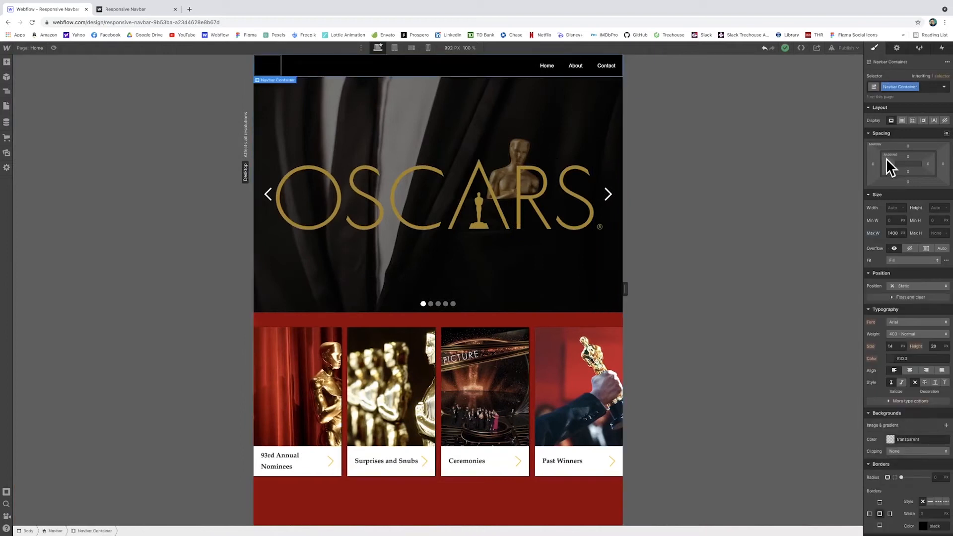
pyautogui.click(907, 164)
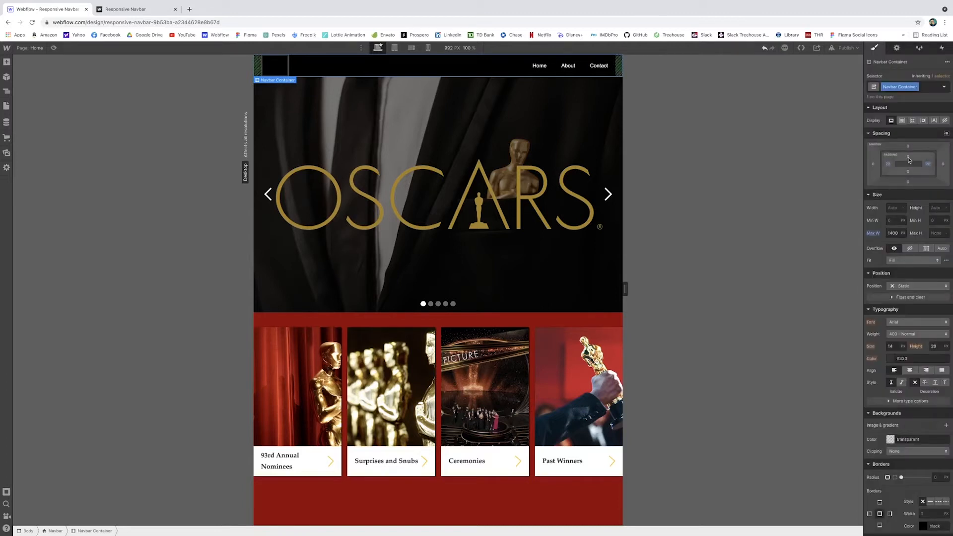
pyautogui.moveTo(908, 159); pyautogui.dragTo(908, 155)
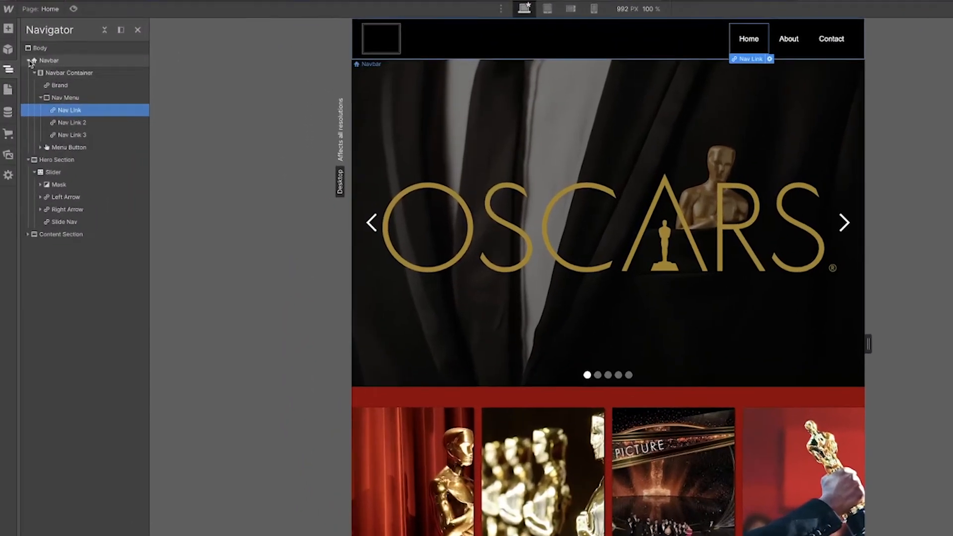
pyautogui.click(33, 60)
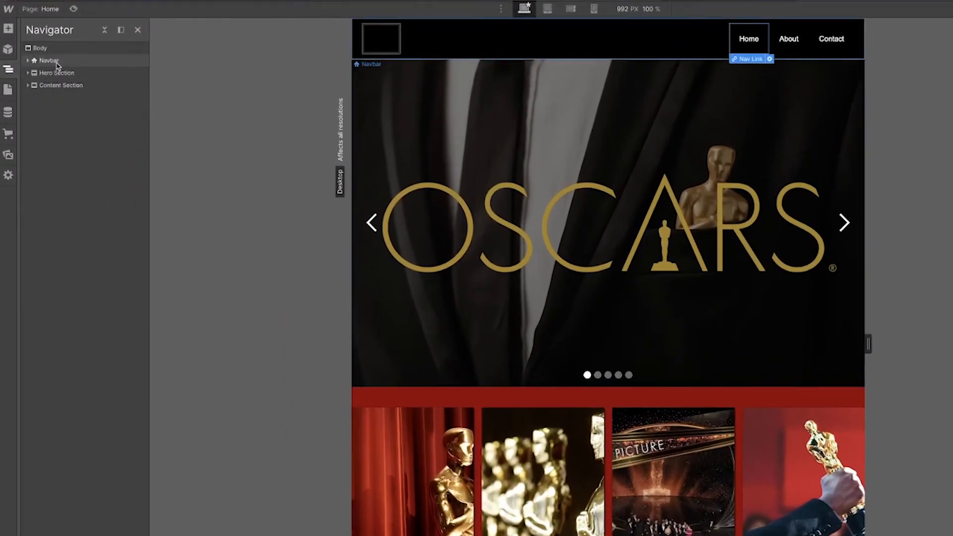
pyautogui.click(49, 60)
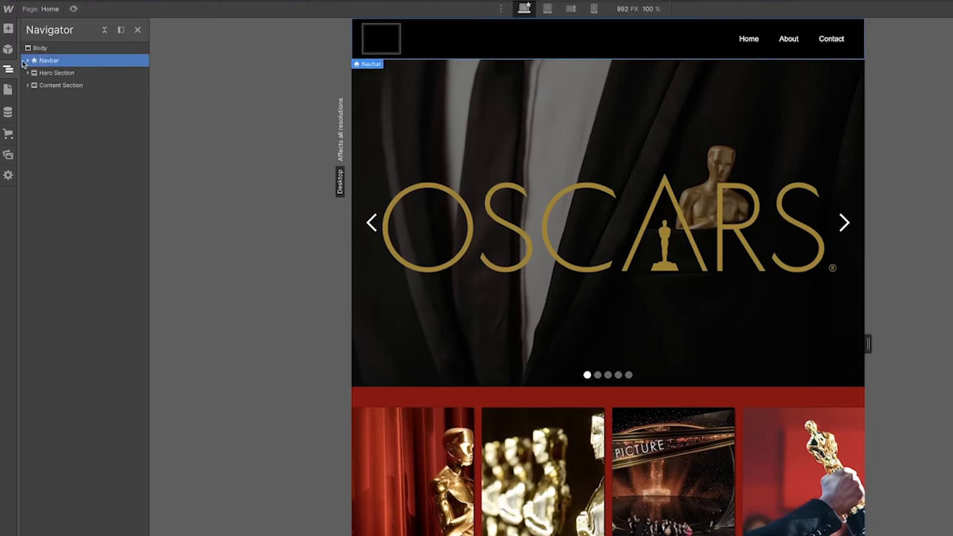
pyautogui.click(28, 60)
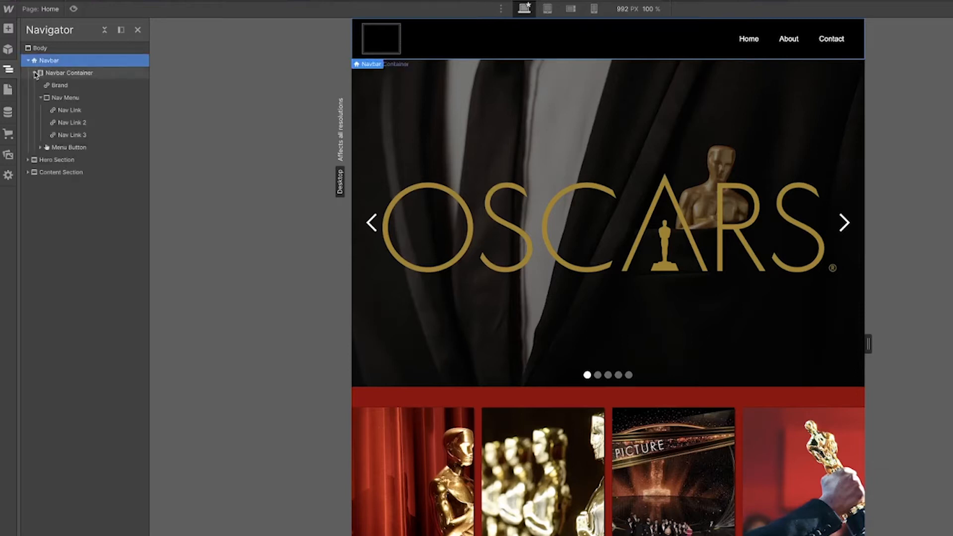
pyautogui.click(35, 73)
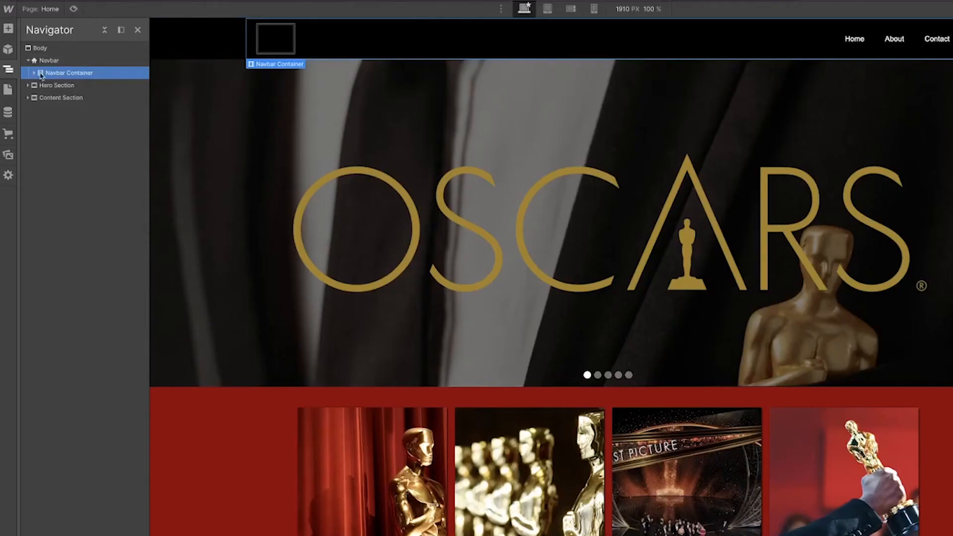
pyautogui.click(35, 72)
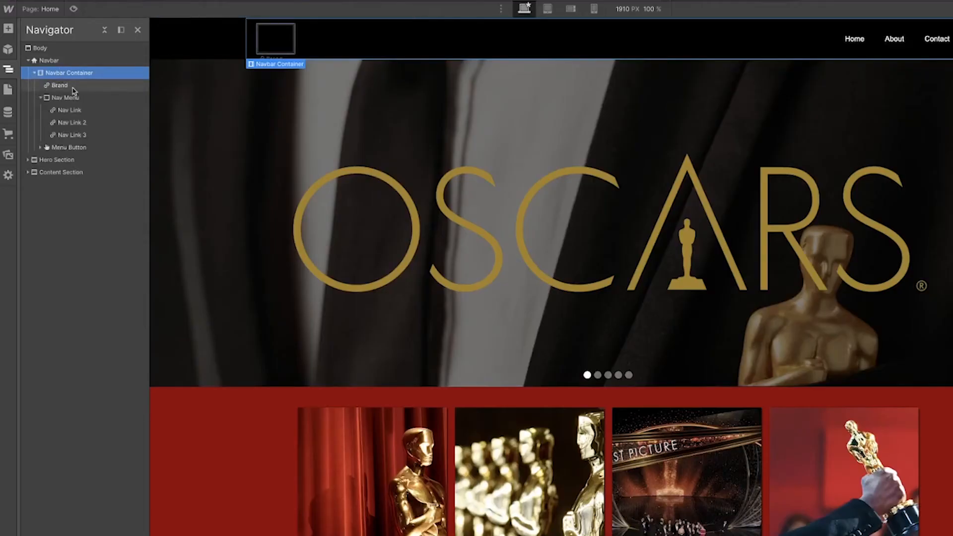
pyautogui.click(59, 85)
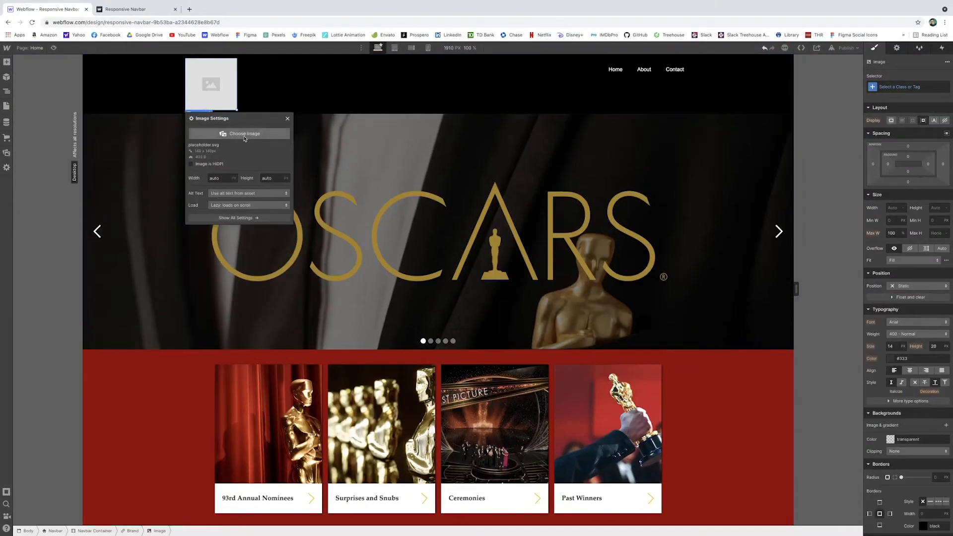
# Give the brand image a new 'Logo' class with width 50, then deselect.
pyautogui.click(244, 133)
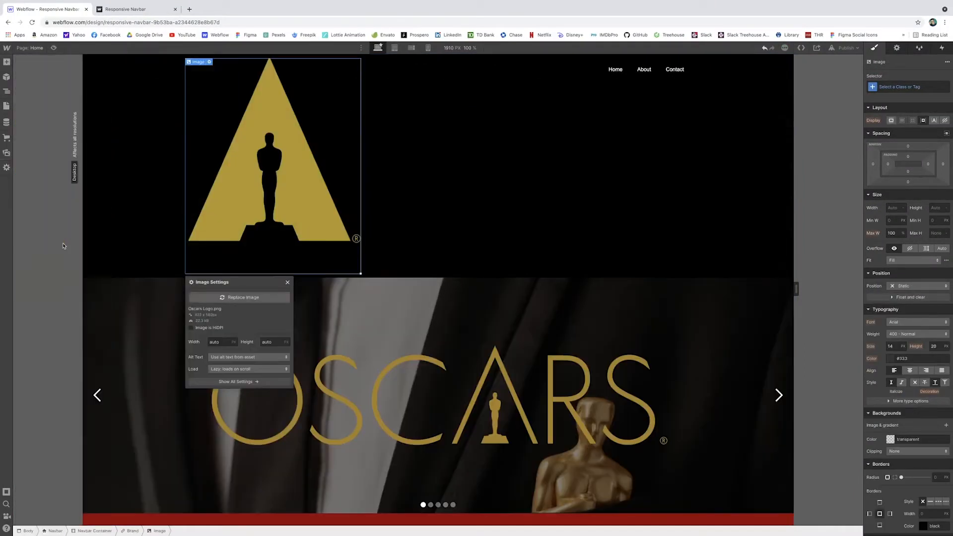
pyautogui.click(905, 86)
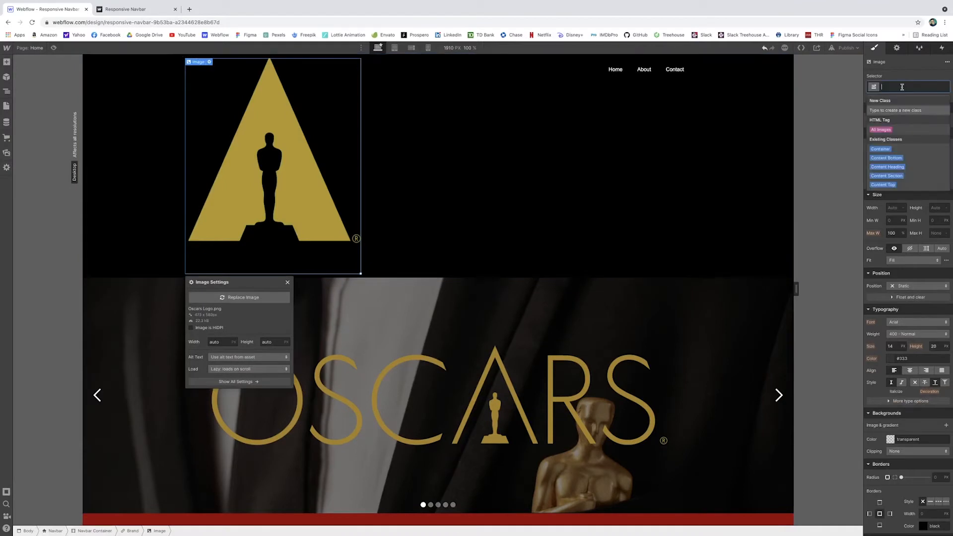
pyautogui.write('Logo')
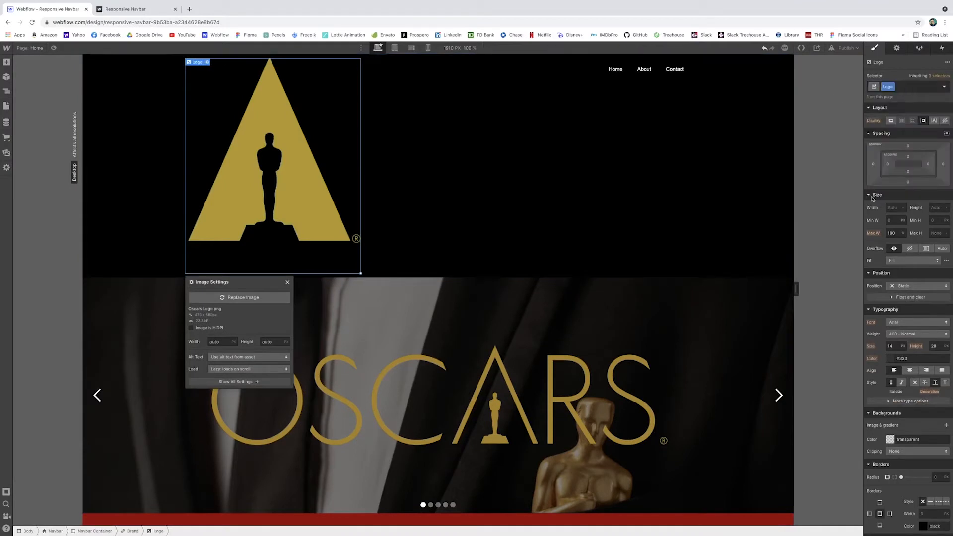
pyautogui.click(893, 207)
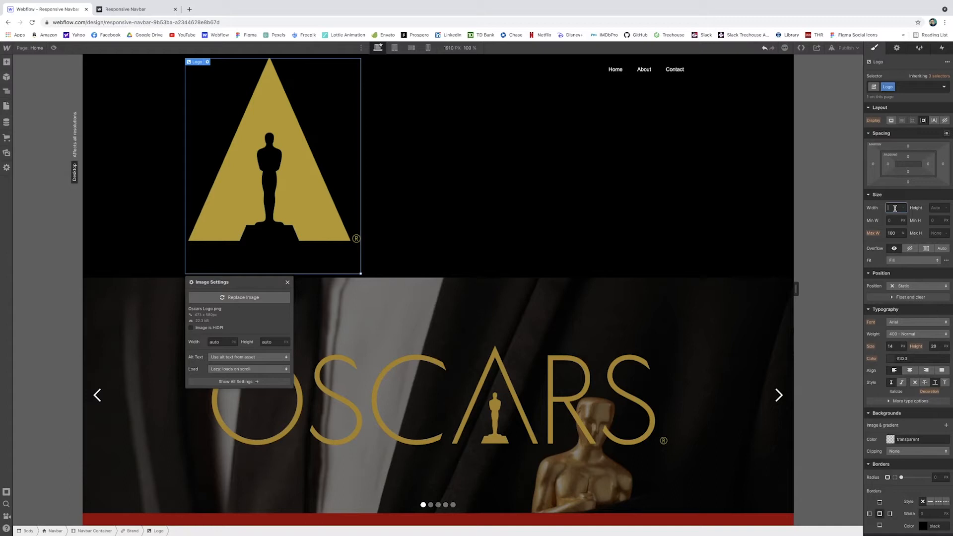
pyautogui.write('50')
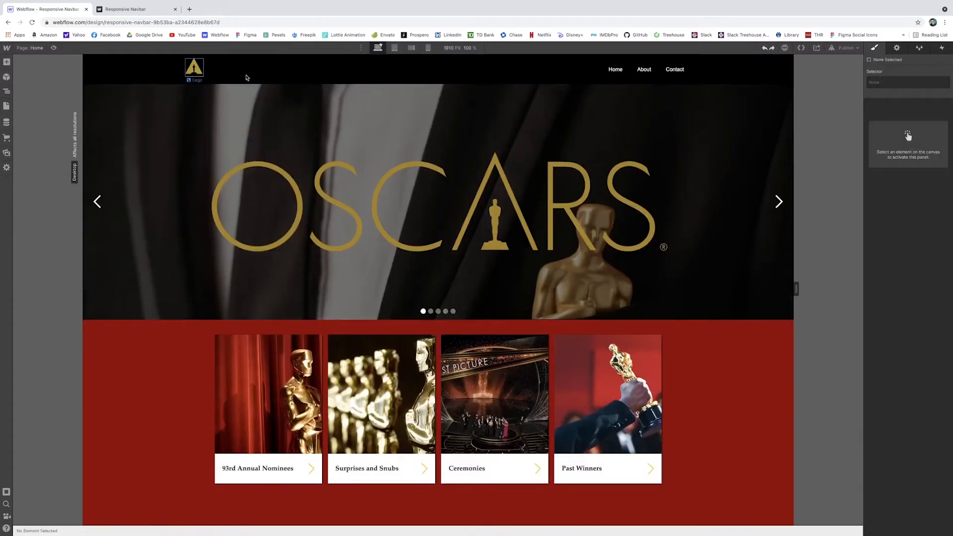
pyautogui.click(195, 65)
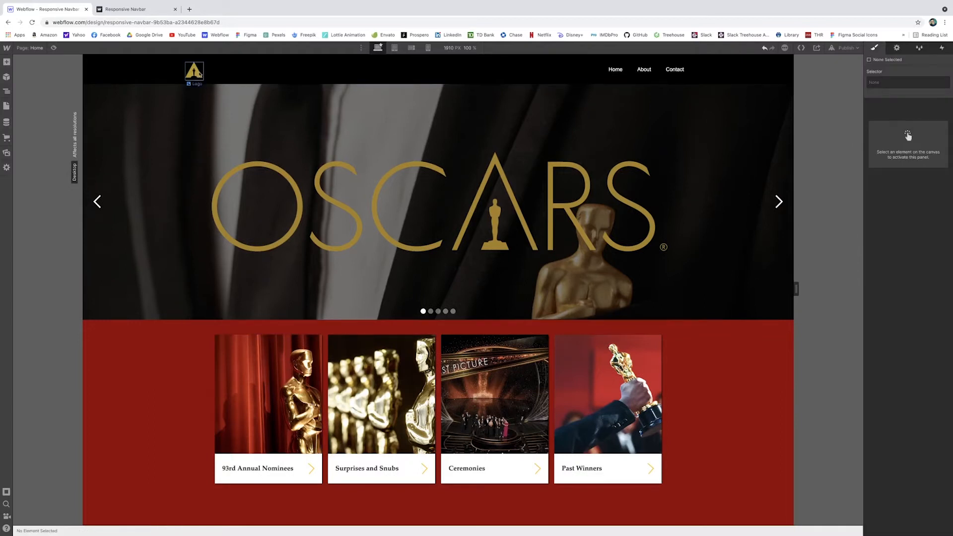
# Delete Nav Link 2 and Nav Link 3 in the Navigator, keeping only Home.
pyautogui.click(615, 68)
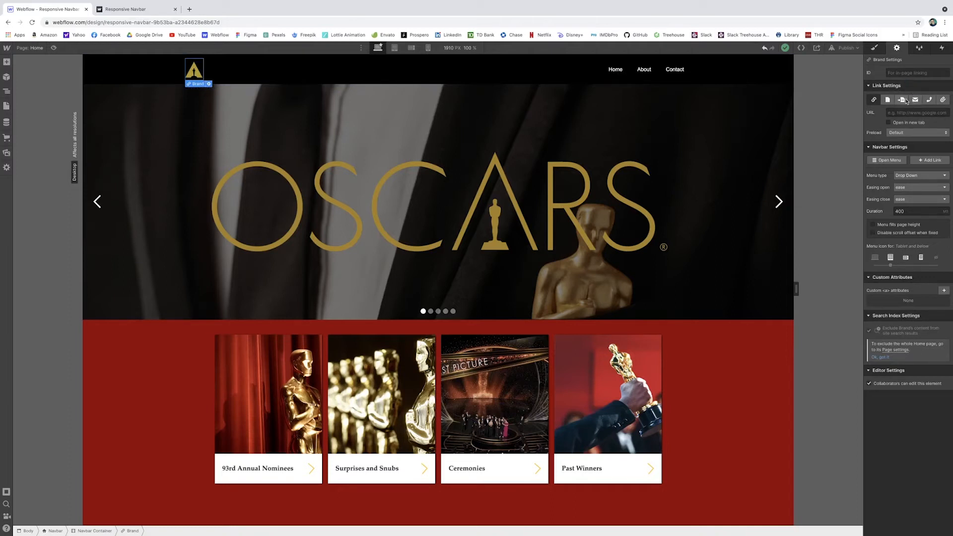
pyautogui.moveTo(616, 97)
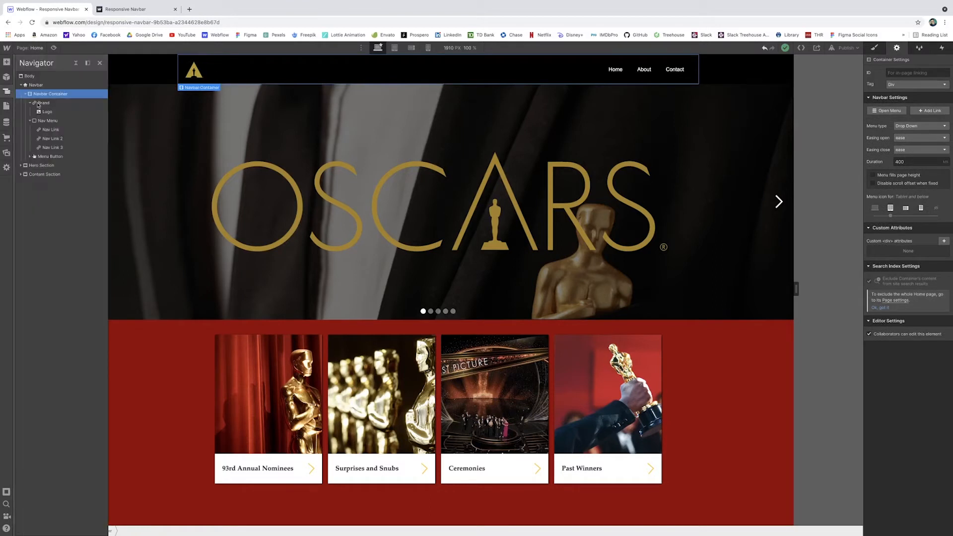
pyautogui.click(48, 112)
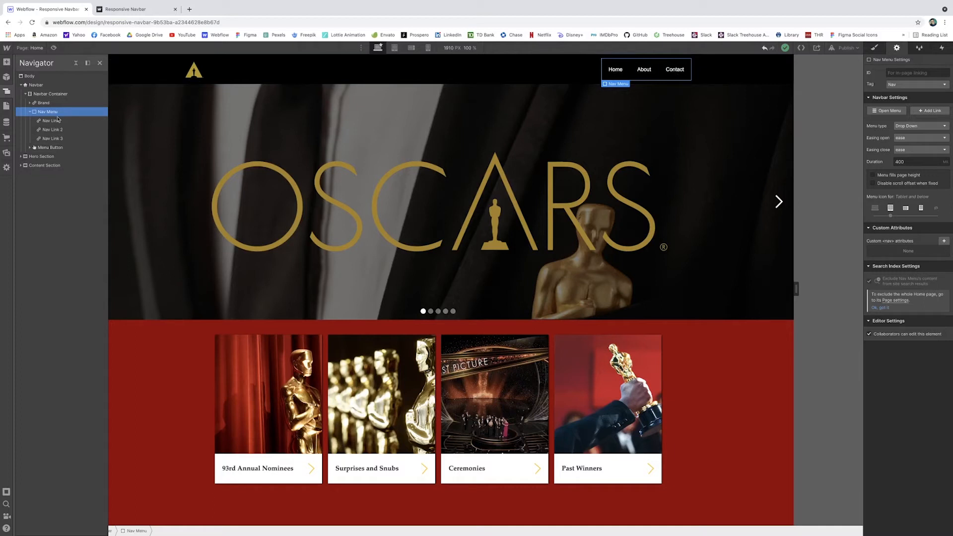
pyautogui.click(51, 130)
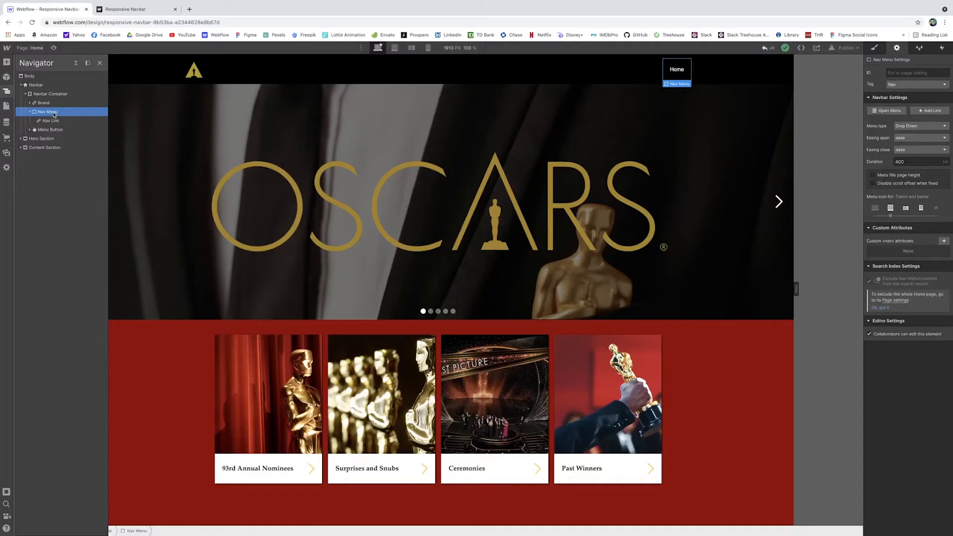
# Add a Div Block classed 'Nav Link Div' to Nav Menu and move the Home link inside.
pyautogui.click(6, 62)
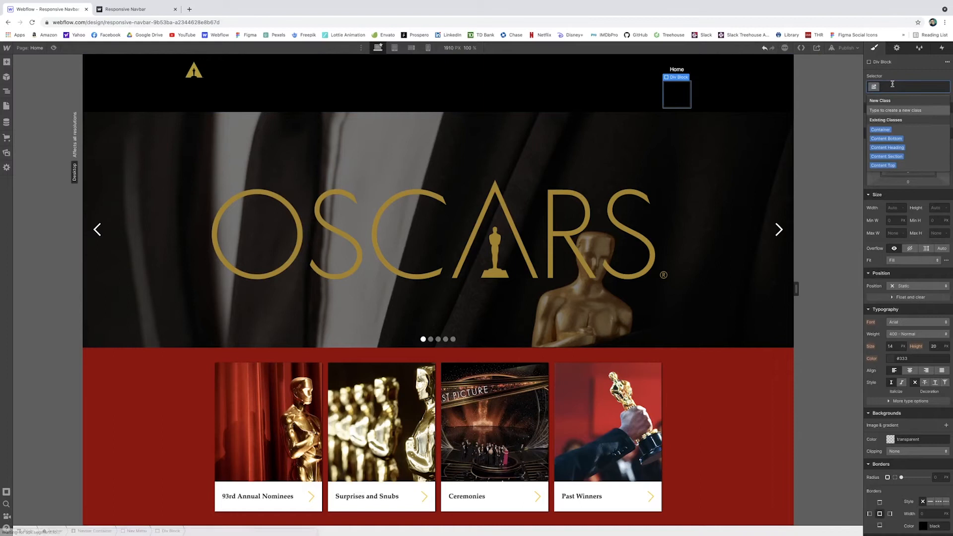
pyautogui.write('Nav Link Di')
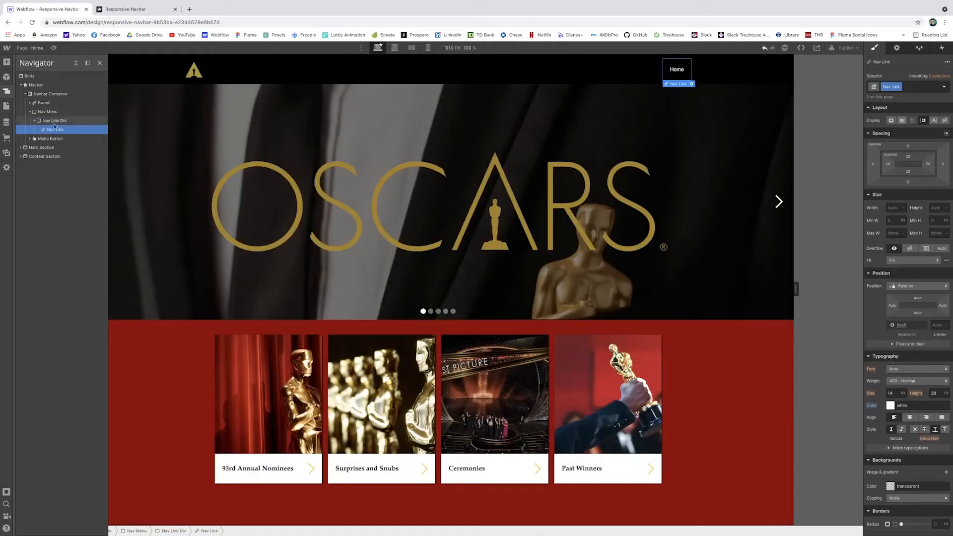
# Switch to the 'Responsive Navbar' tab and hover Nominees to see the gold underline.
pyautogui.click(53, 120)
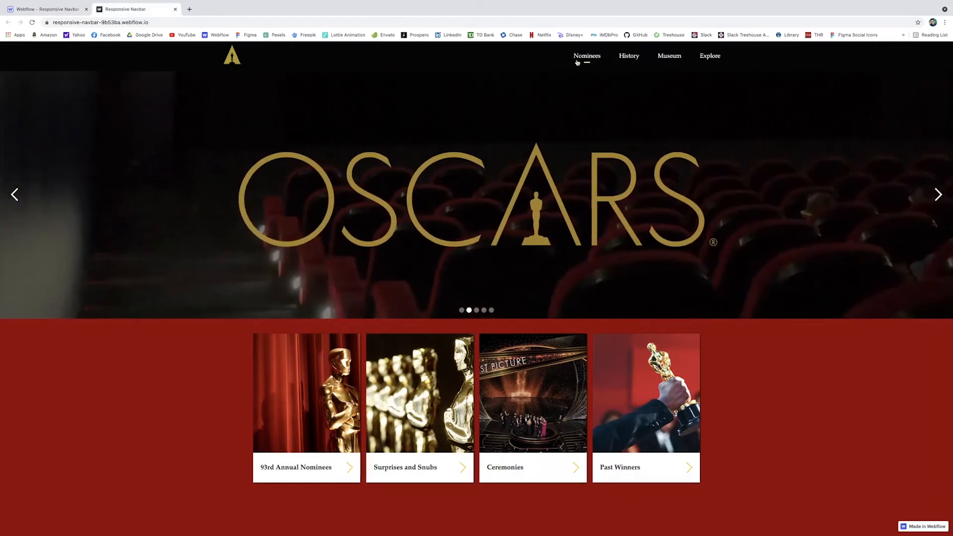
pyautogui.moveTo(586, 55)
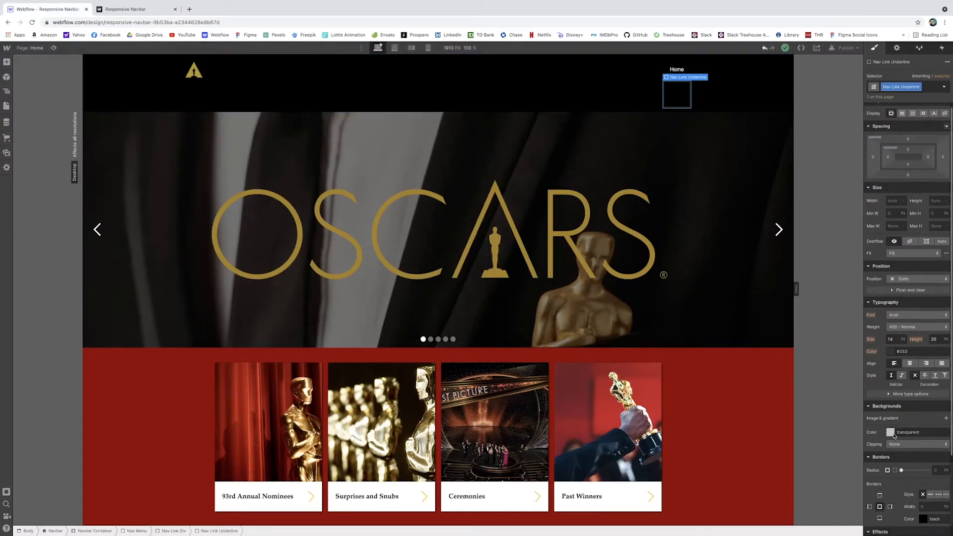
# Add a 'Nav Link Underline' div and set Home link to Palatino Linotype, padding 24, size 18.
pyautogui.click(891, 432)
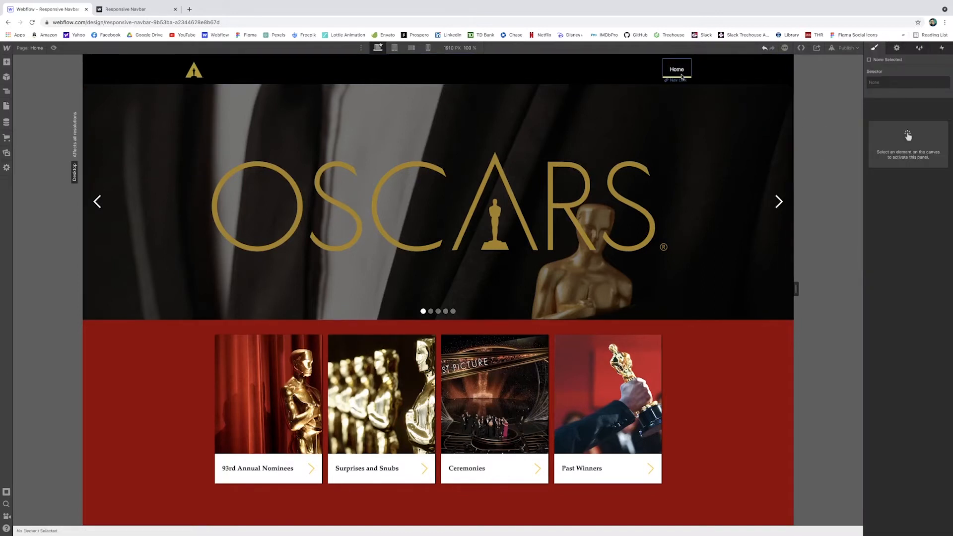
pyautogui.click(677, 68)
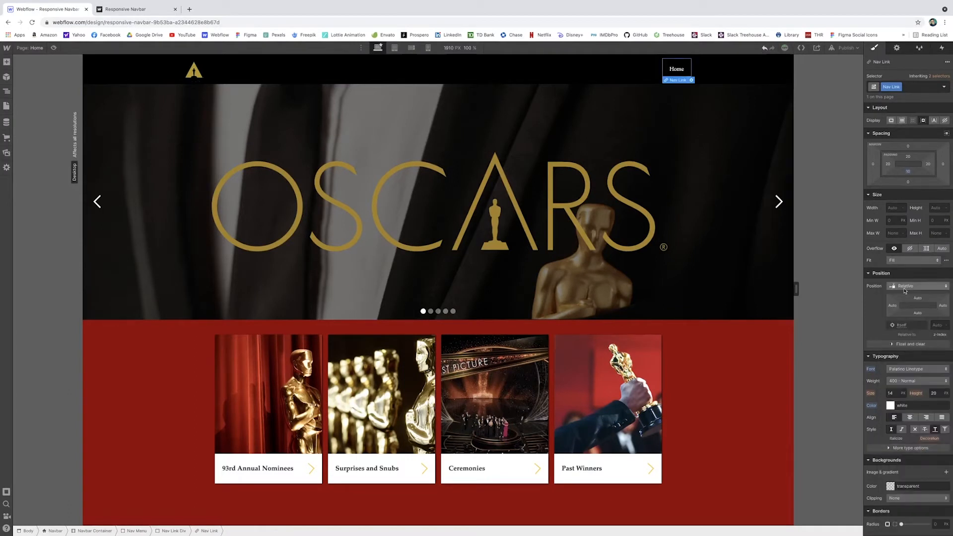
pyautogui.write('24')
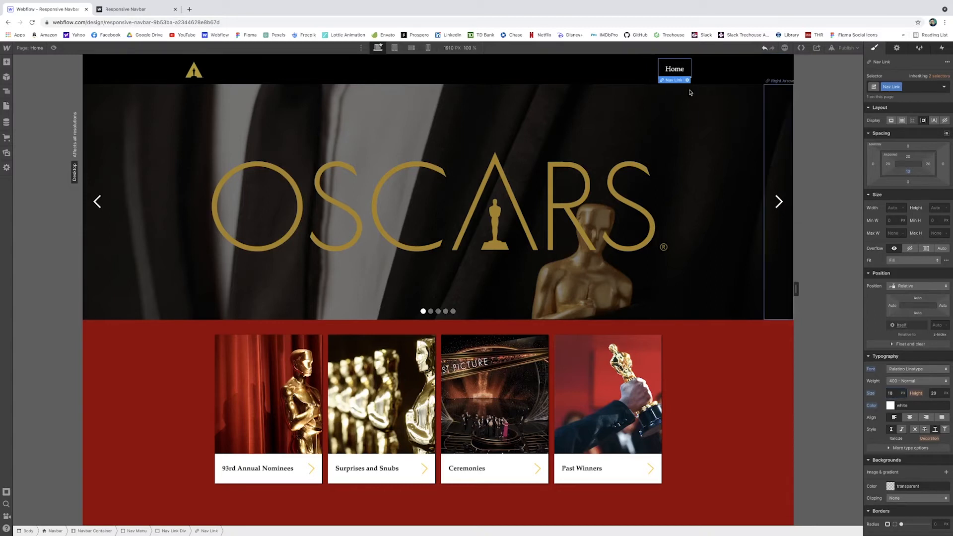
pyautogui.click(679, 73)
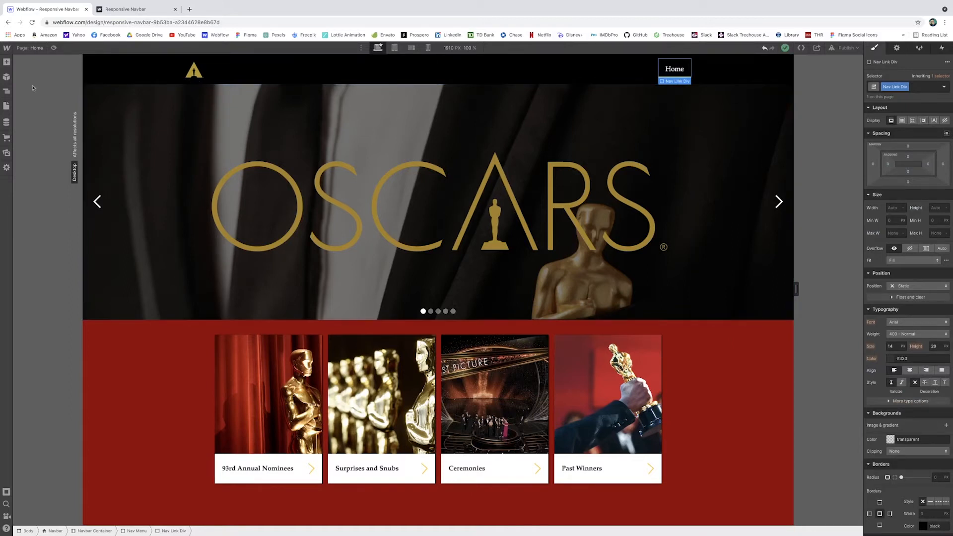
# Duplicate Nav Link Div three times and set Nav Menu to Flex, horizontal direction.
pyautogui.click(7, 91)
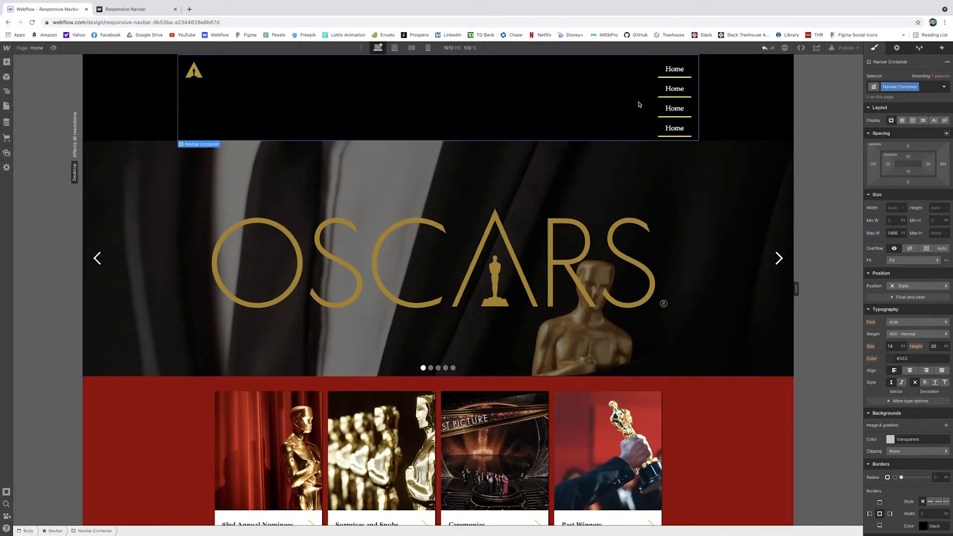
pyautogui.moveTo(628, 114)
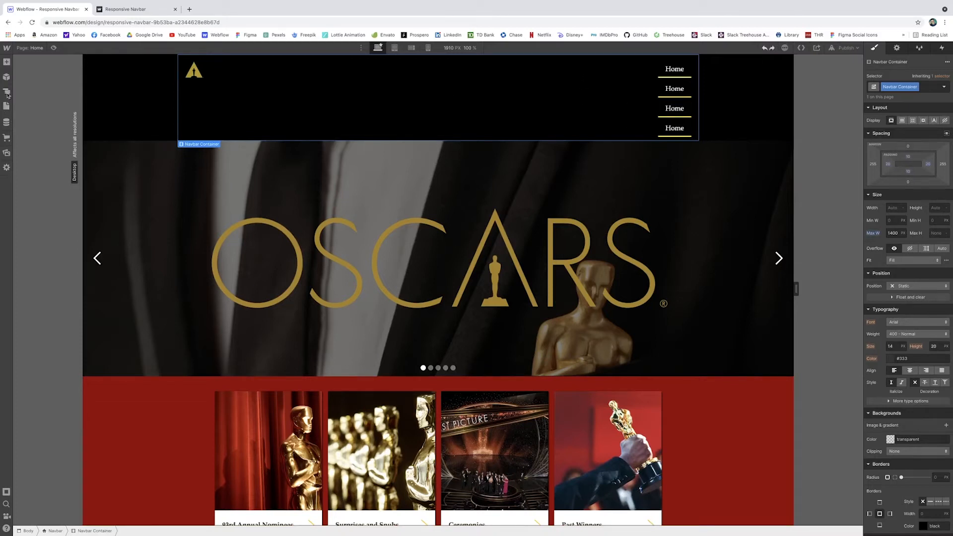
pyautogui.click(7, 91)
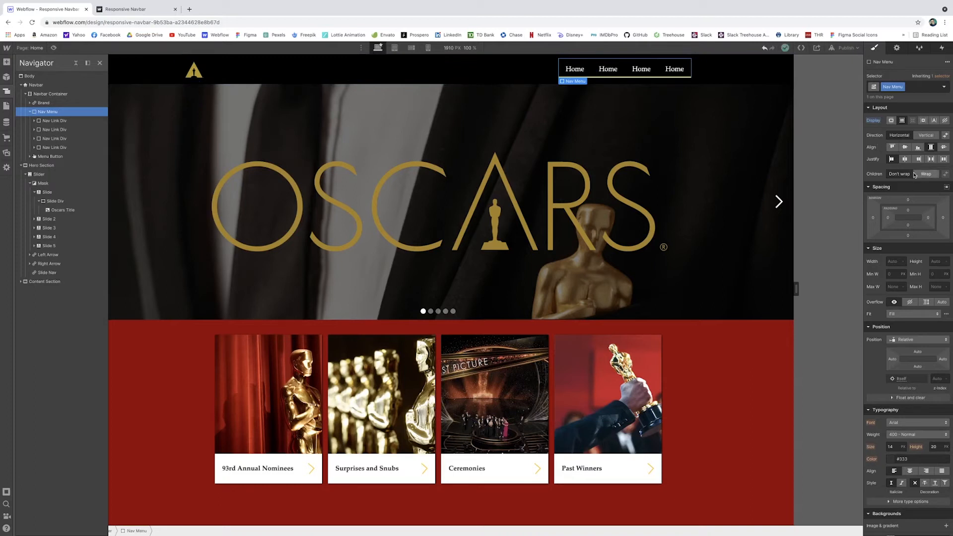
pyautogui.moveTo(607, 68)
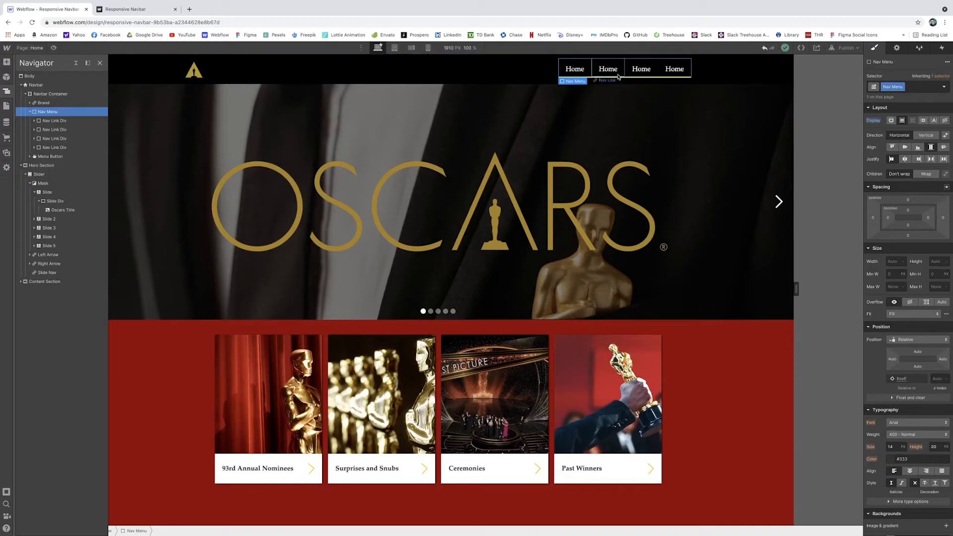
# Retype the duplicated Home labels as Nominees, History, Museum and Explore on the canvas.
pyautogui.click(573, 69)
pyautogui.write('Nominees')
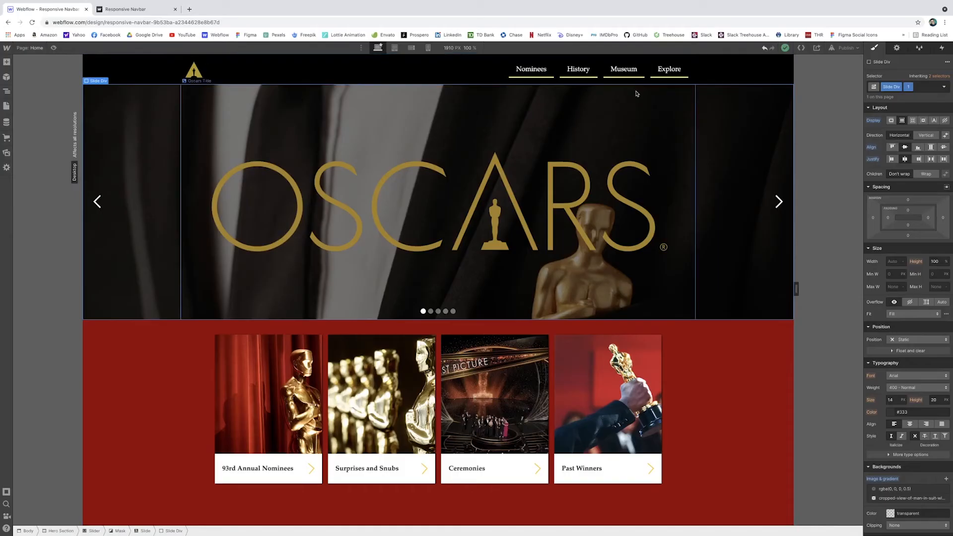
# Select the Nominees Nav Link Underline and make it 3 px tall, gold, display none.
pyautogui.click(530, 68)
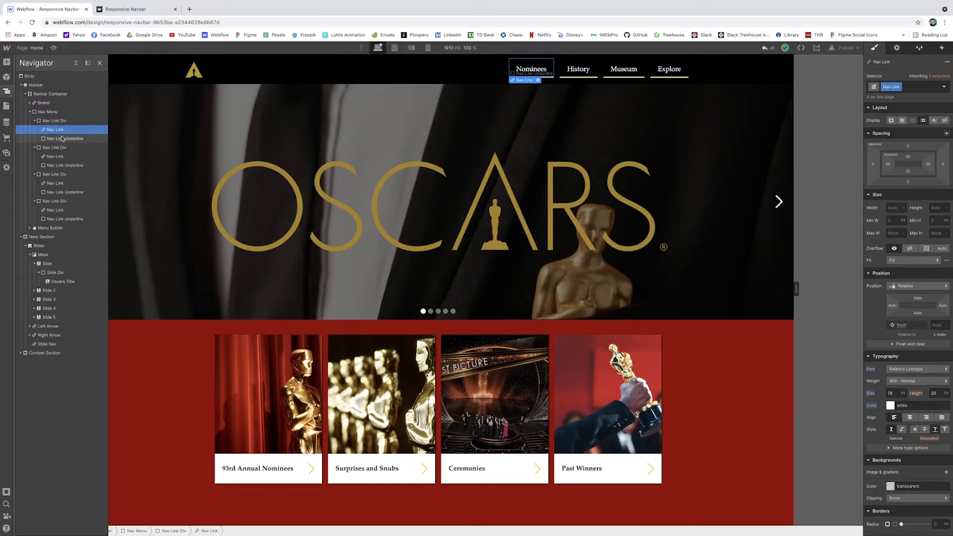
pyautogui.click(63, 138)
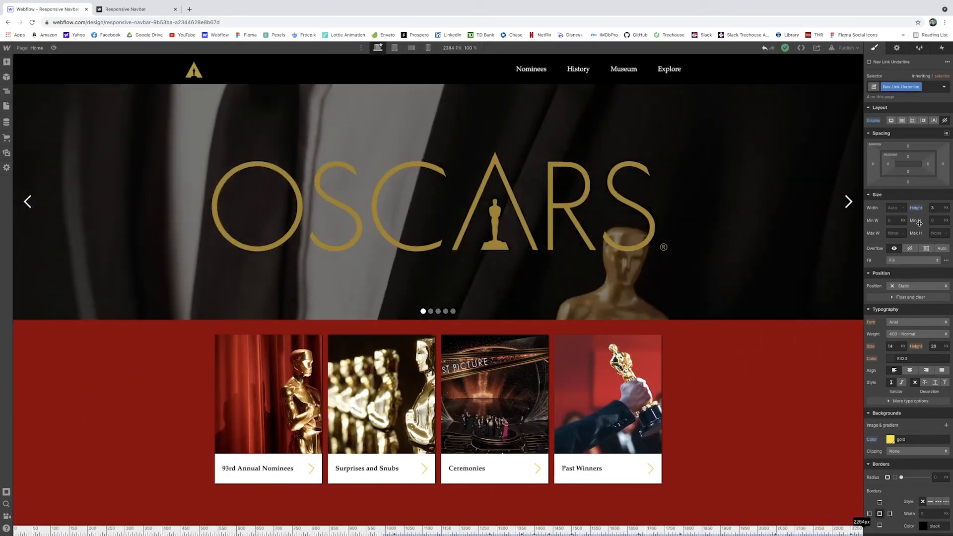
# At the tablet breakpoint, select the Menu Button and show its Navbar Settings.
pyautogui.click(393, 49)
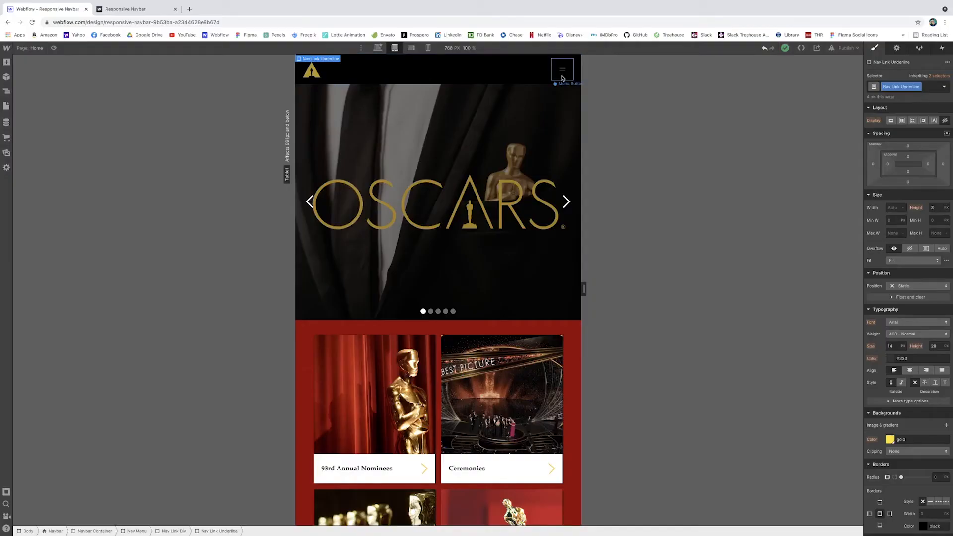
pyautogui.click(561, 68)
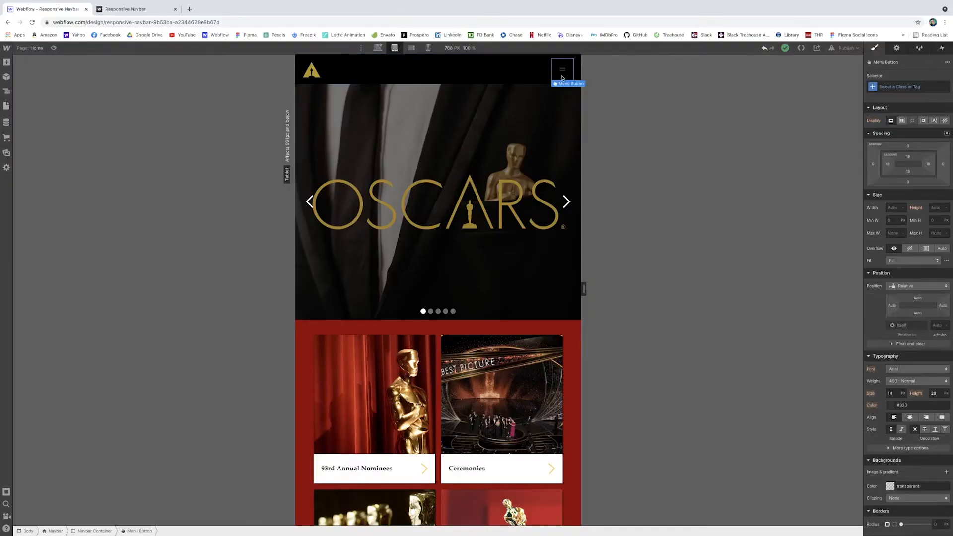
pyautogui.moveTo(808, 109)
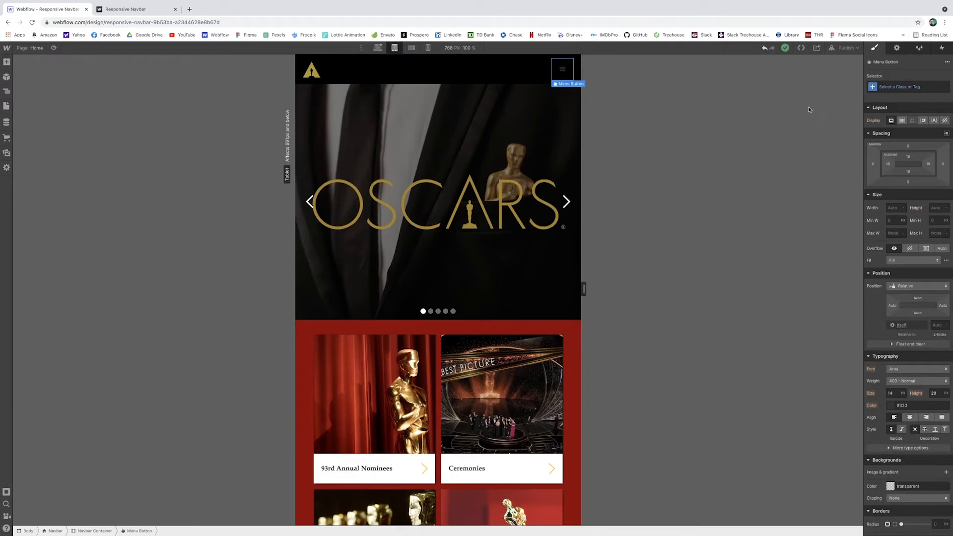
pyautogui.moveTo(888, 57)
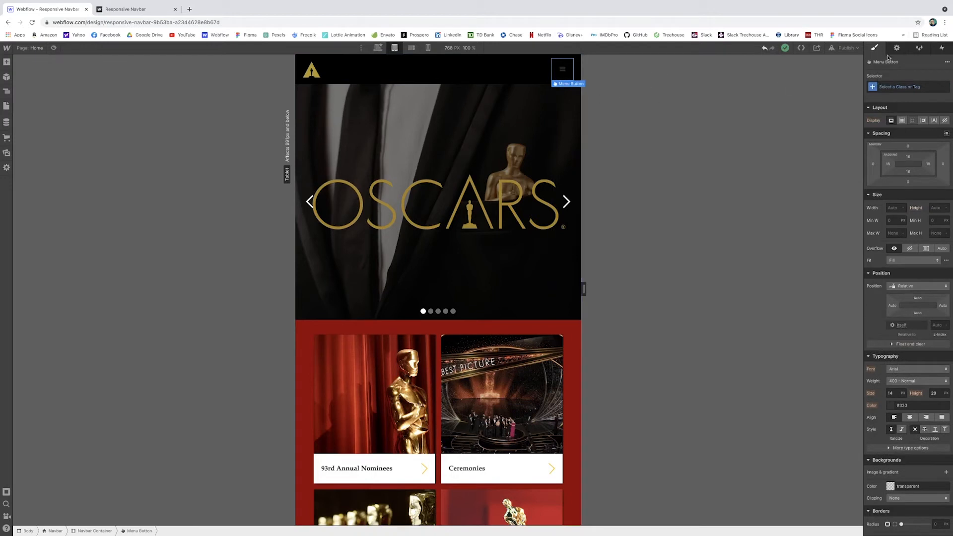
pyautogui.click(895, 48)
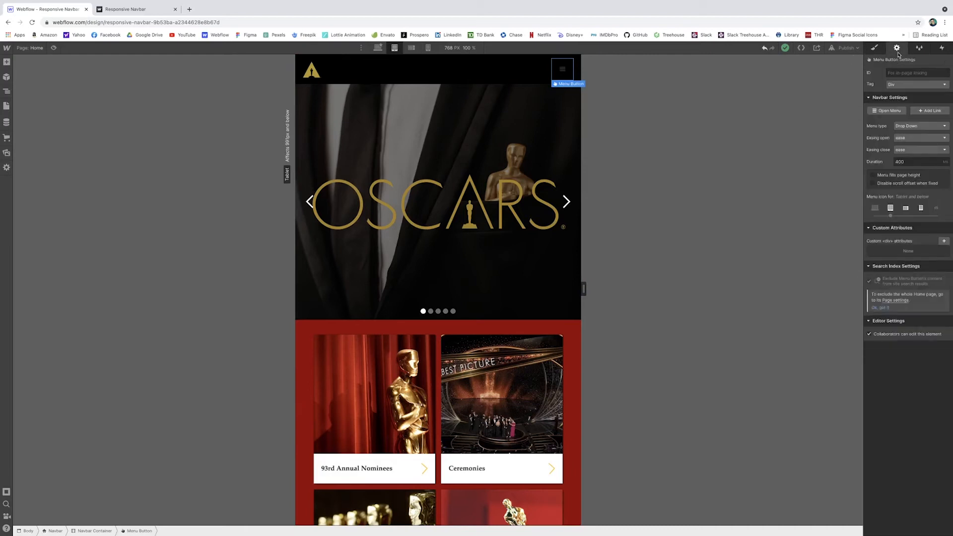
# Open the dropdown, give Nav Menu a #000000 background, and center the Nav Link text.
pyautogui.click(885, 110)
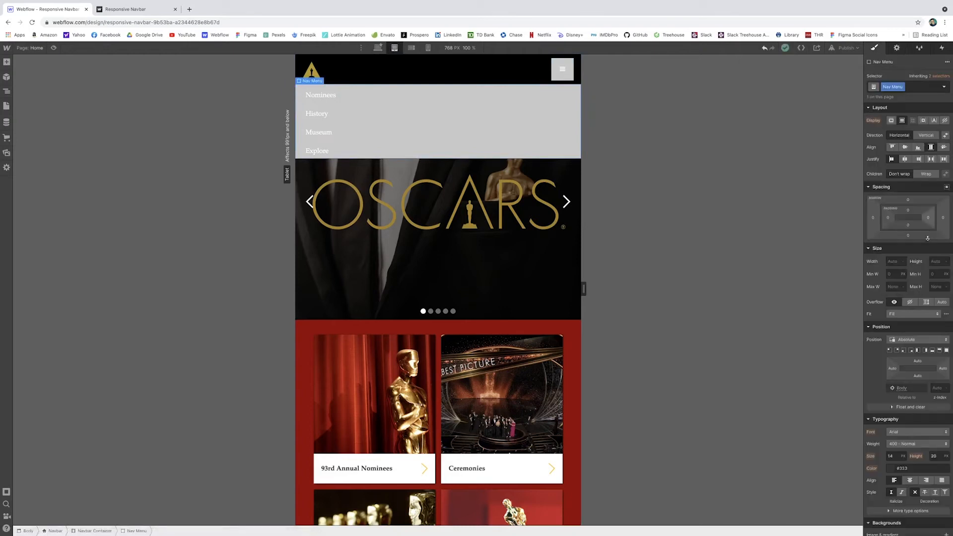
pyautogui.click(871, 332)
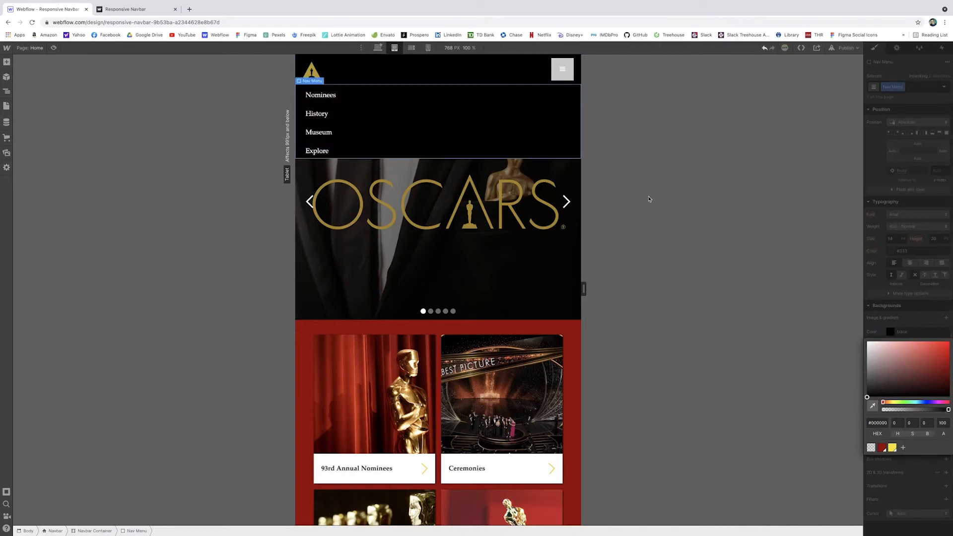
pyautogui.click(320, 95)
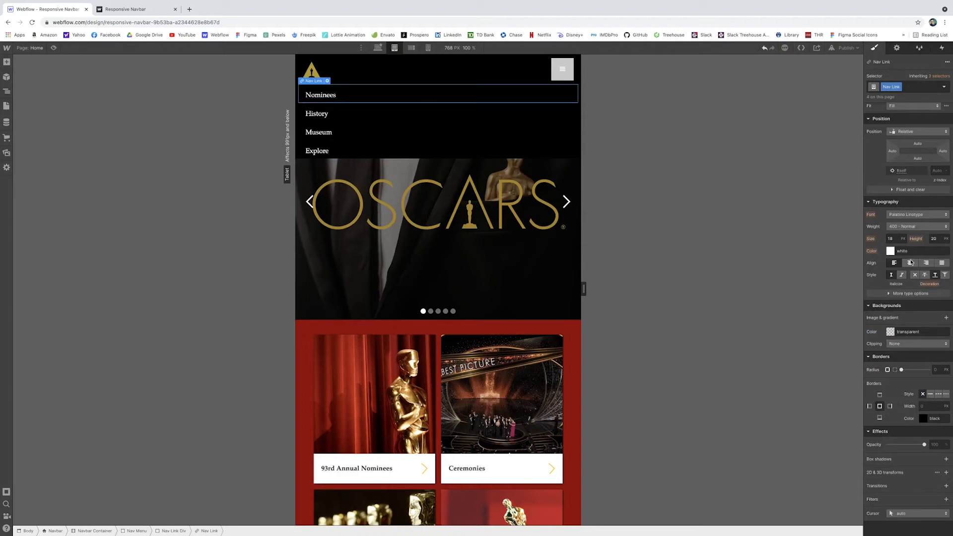
pyautogui.click(910, 262)
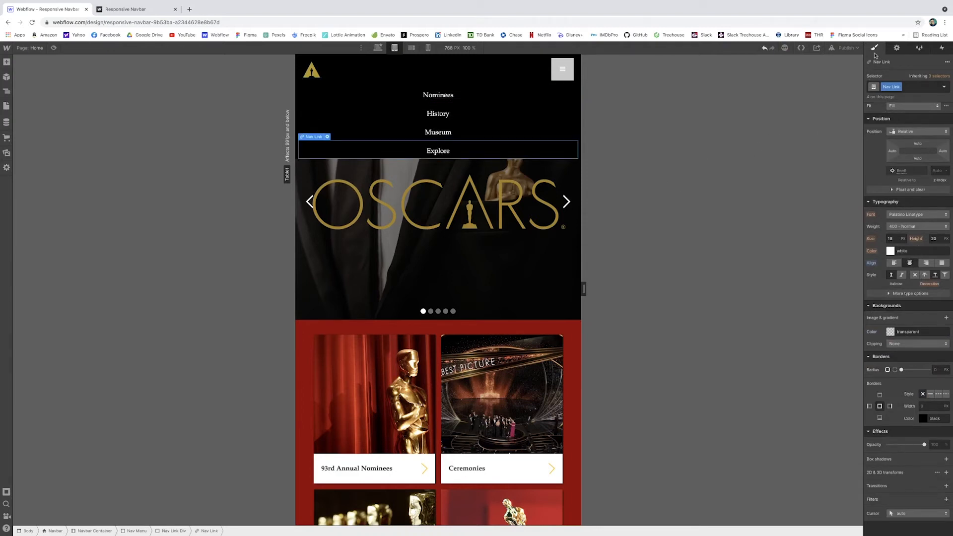
# Increase the nav links' vertical padding, adjust the menu button colour, and return to Desktop.
pyautogui.click(874, 48)
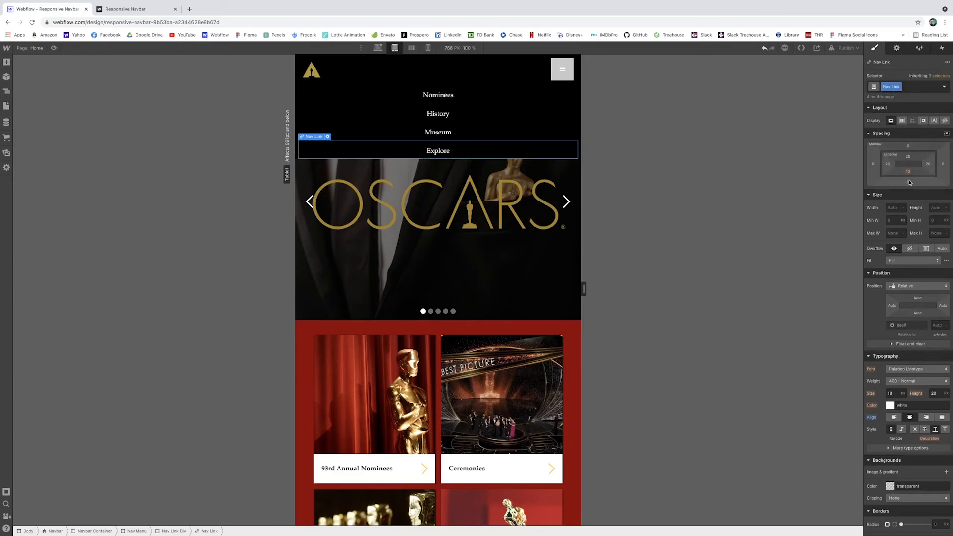
pyautogui.click(907, 171)
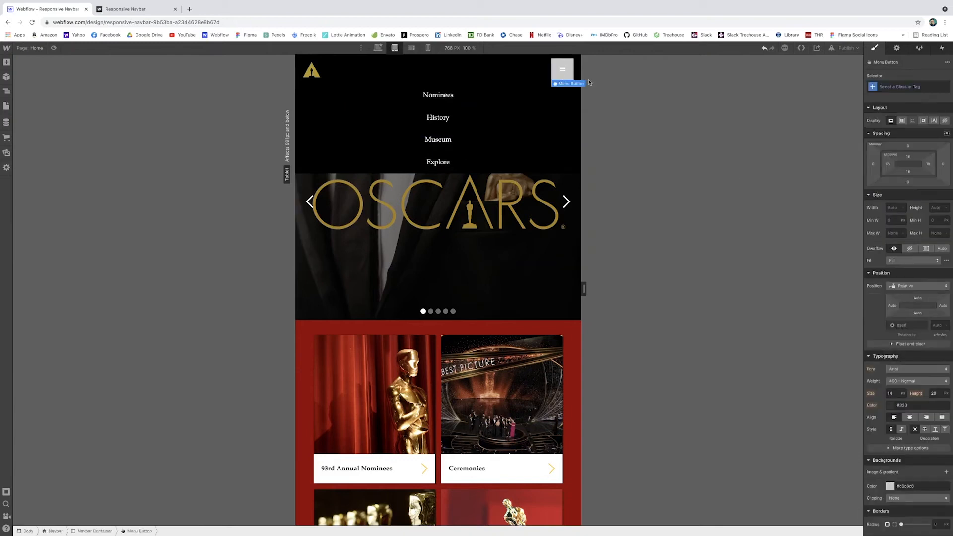
pyautogui.scroll(-3)
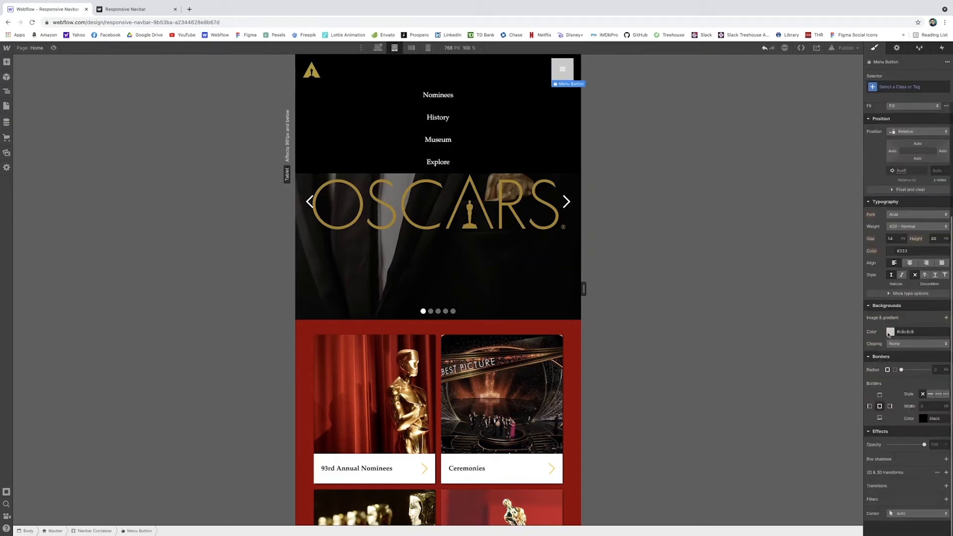
pyautogui.click(891, 331)
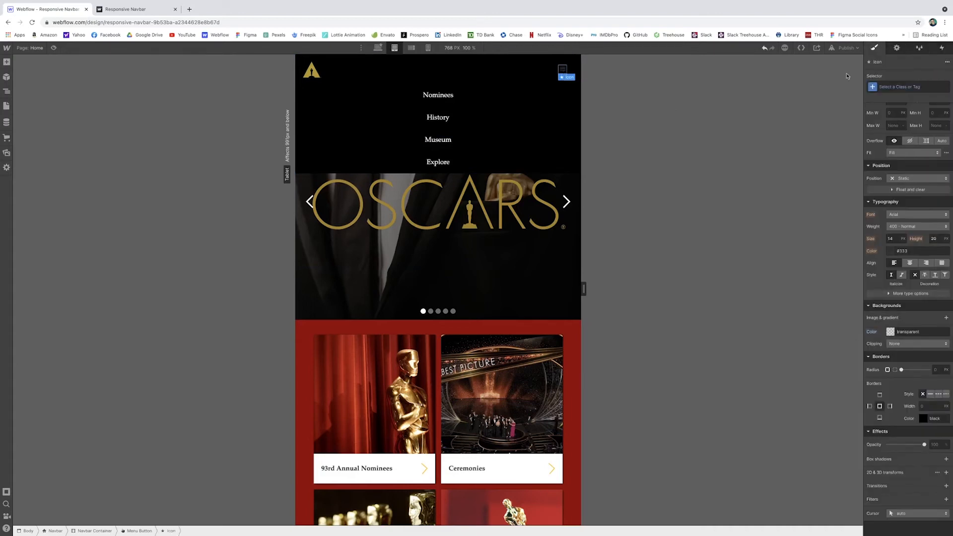
pyautogui.click(893, 250)
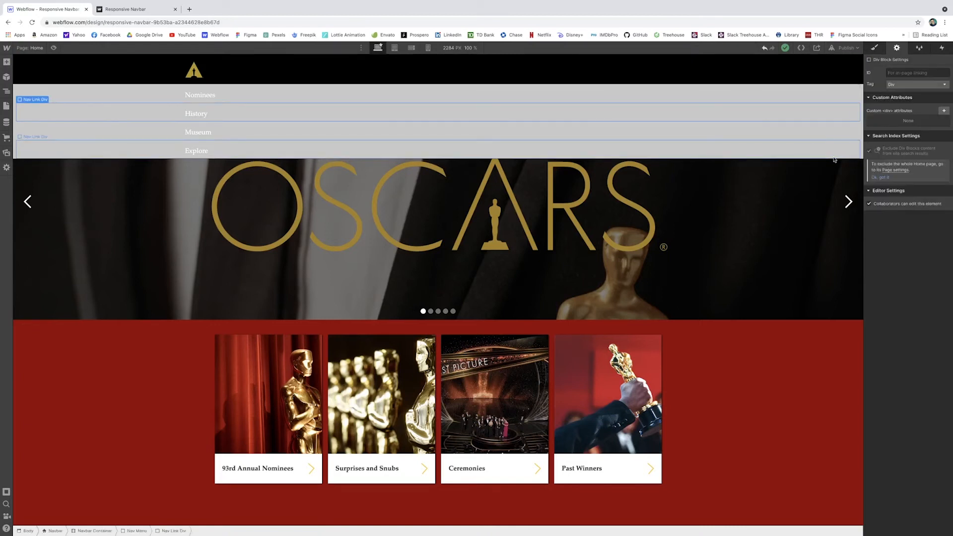
# Close the Nav Menu dropdown, preview at tablet and phone widths with the hamburger opened, then select Nominees.
pyautogui.click(196, 150)
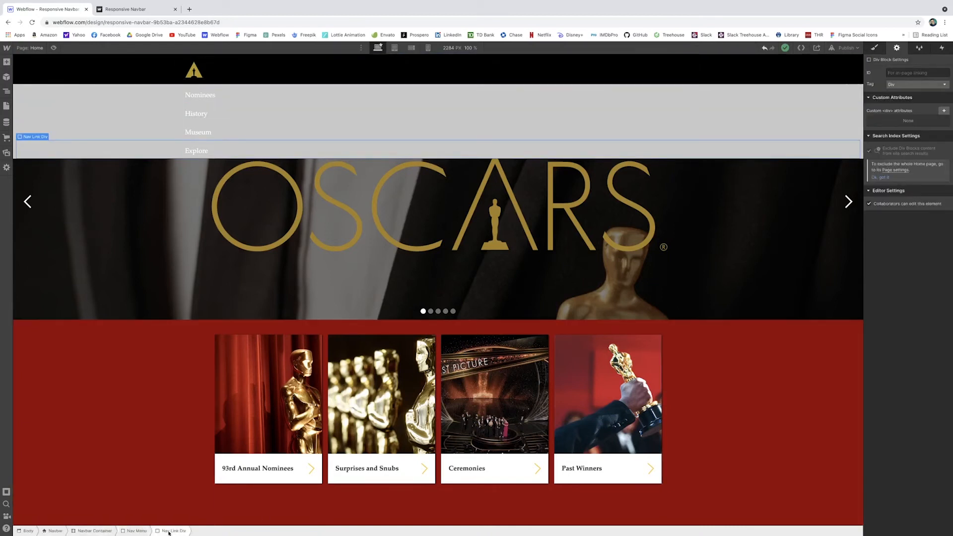
pyautogui.click(136, 530)
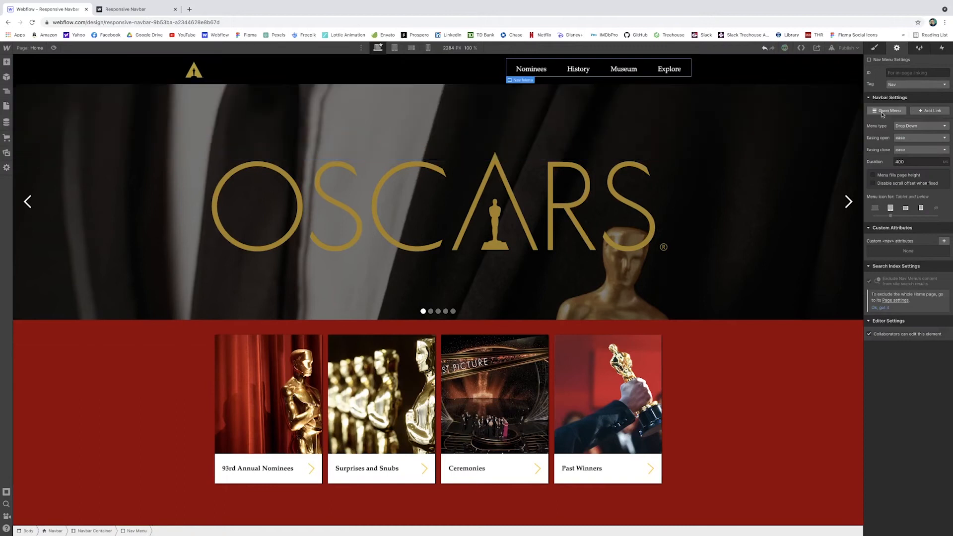
pyautogui.click(393, 48)
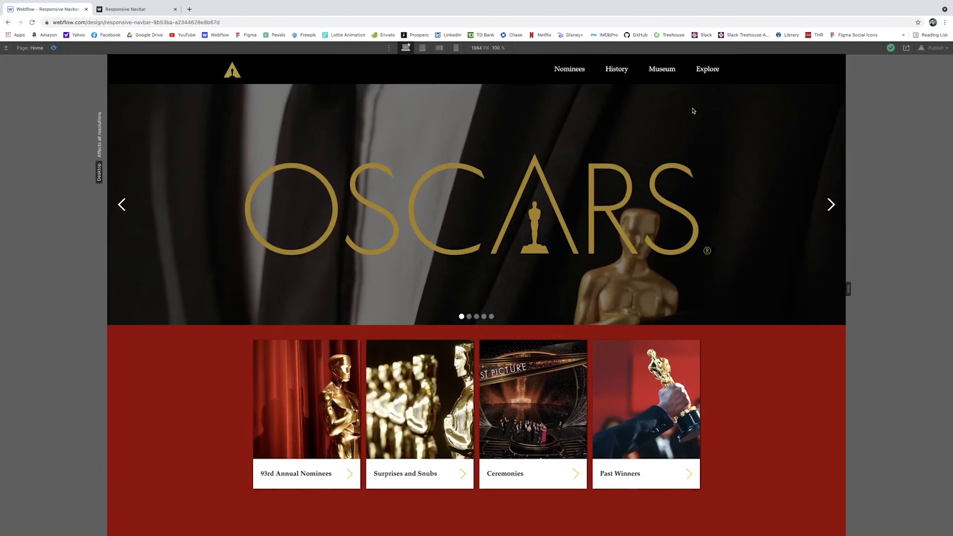
pyautogui.moveTo(847, 287)
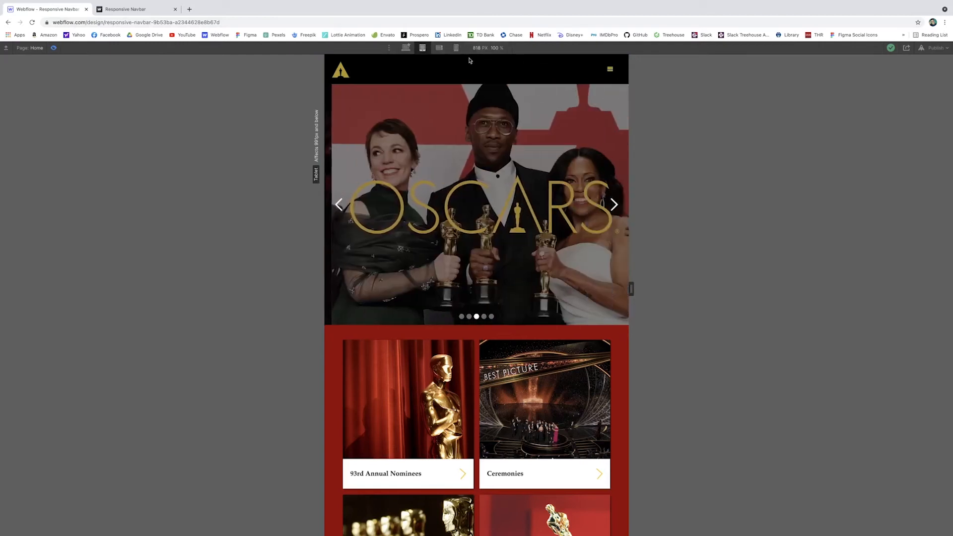
pyautogui.click(439, 48)
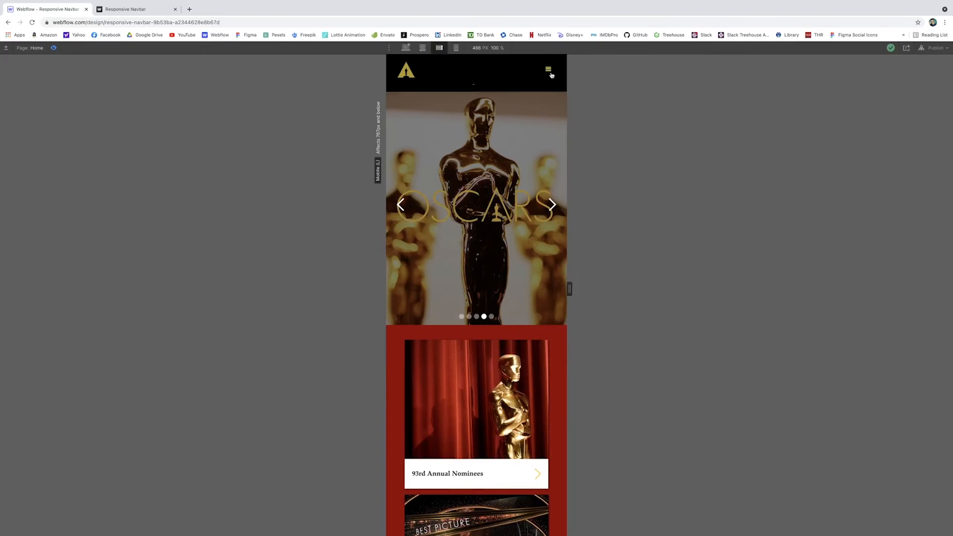
pyautogui.click(547, 68)
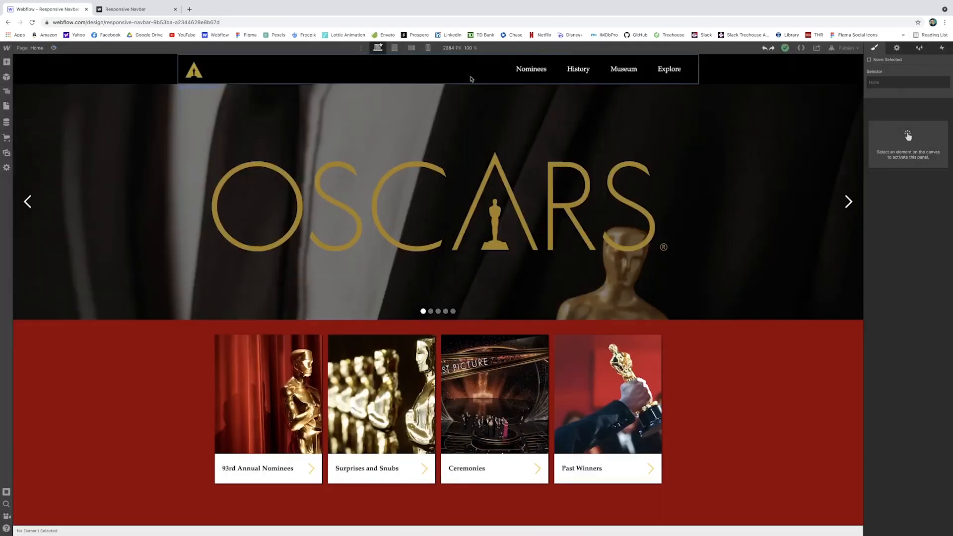
pyautogui.click(530, 68)
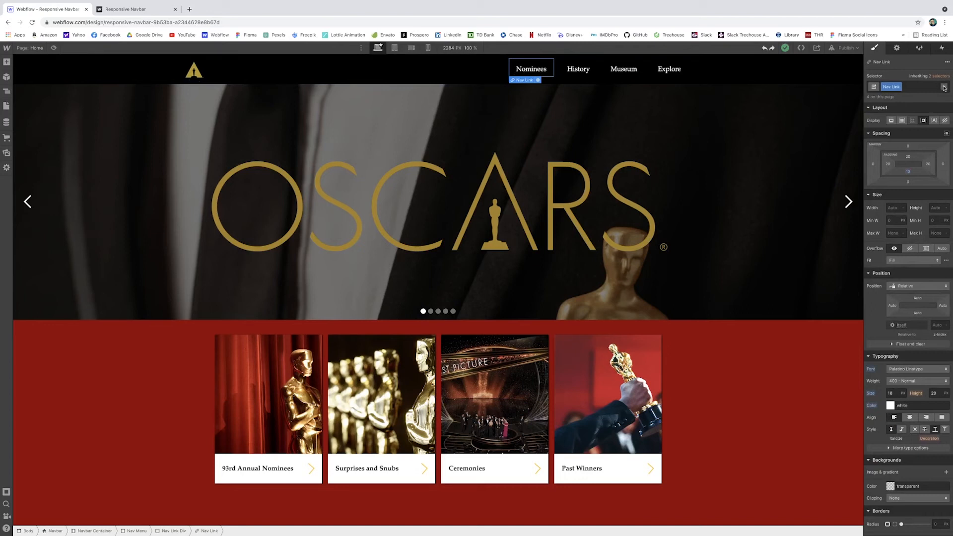
# Give the Nav Link Hover state a Font Color transition of 200ms ease.
pyautogui.click(915, 86)
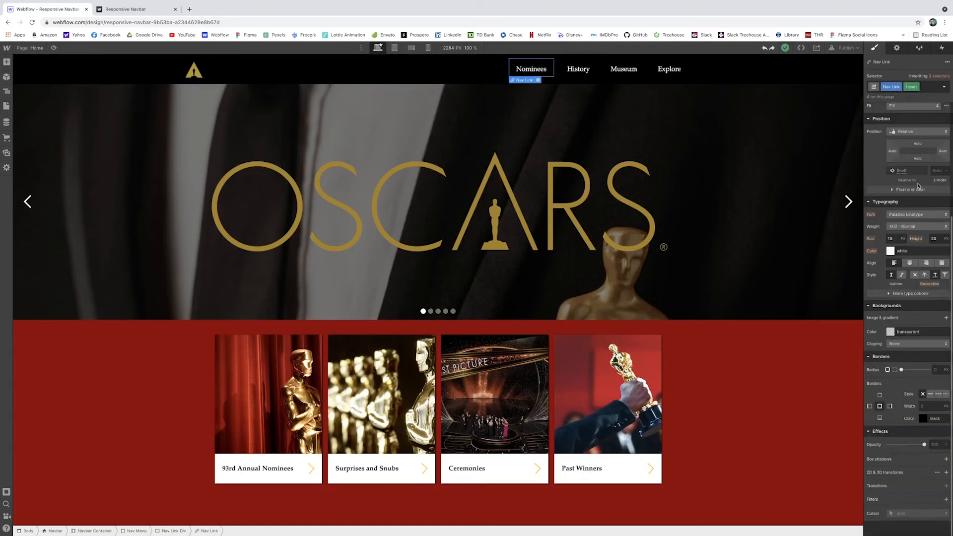
pyautogui.click(890, 251)
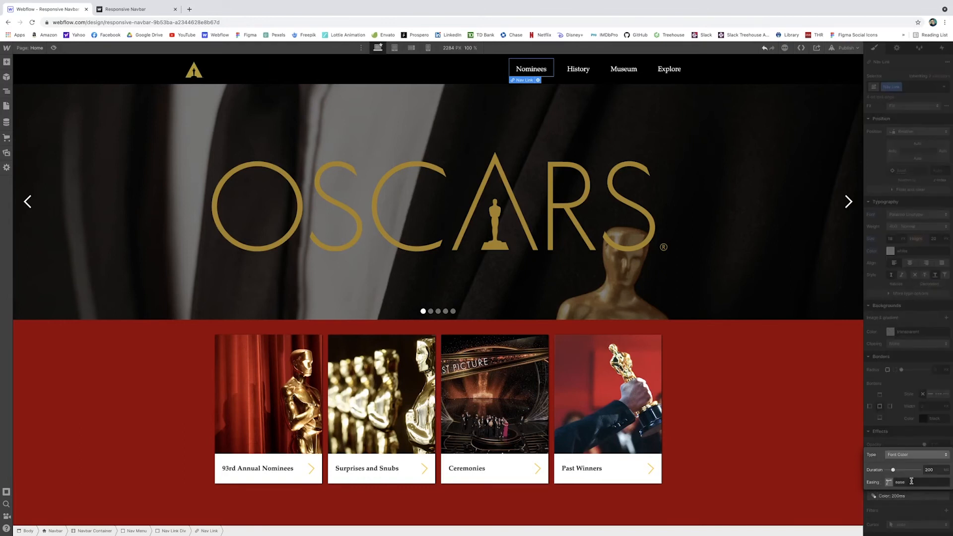
pyautogui.click(928, 469)
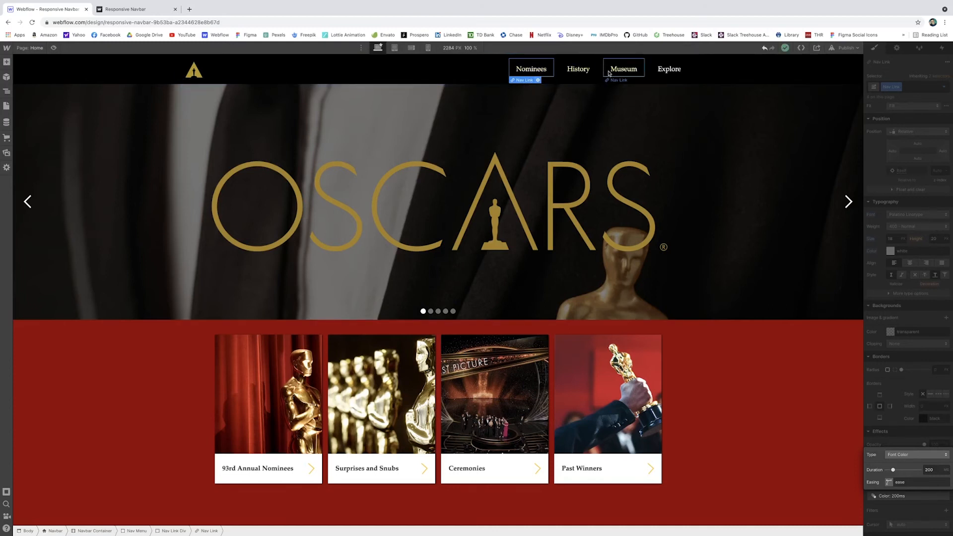
# Preview at tablet with the menu open, view the published site, and return to the Designer.
pyautogui.click(422, 47)
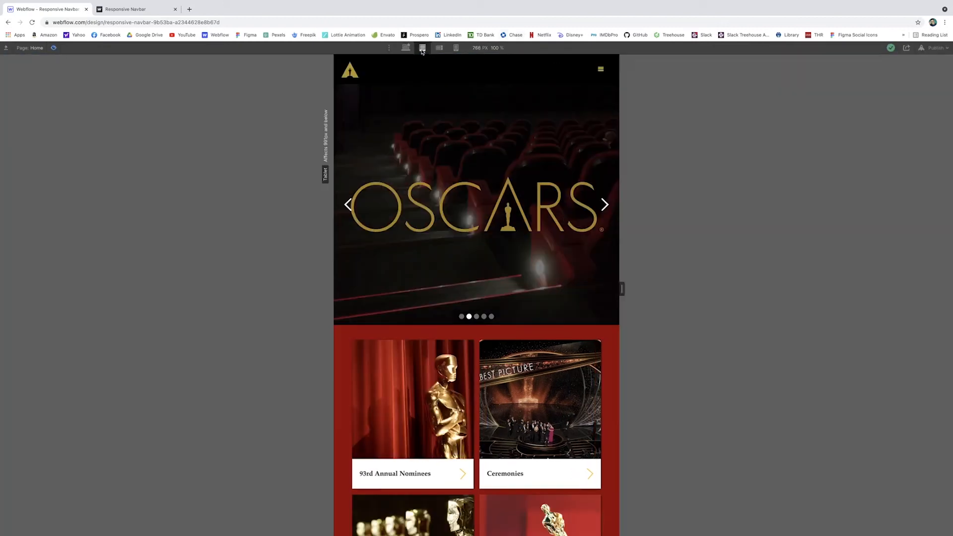
pyautogui.click(600, 69)
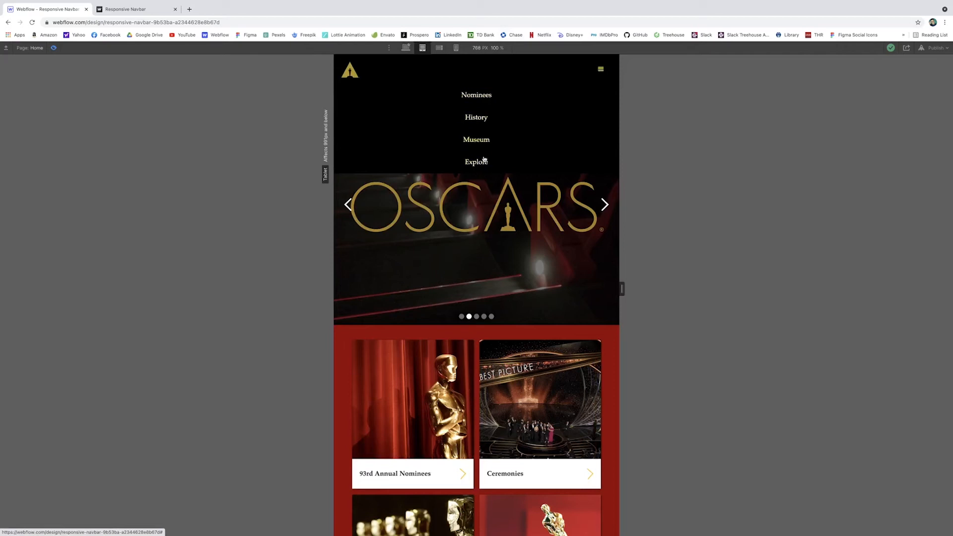
pyautogui.click(137, 9)
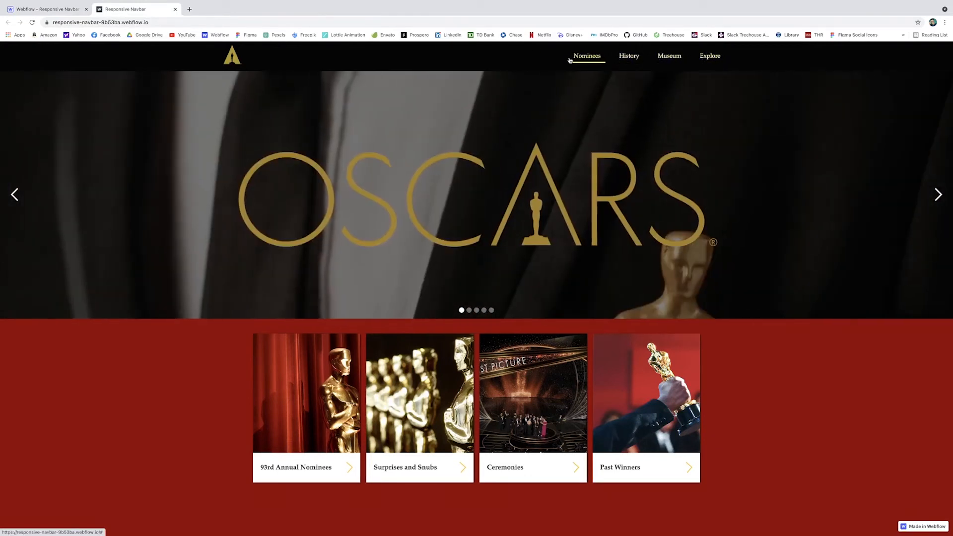
pyautogui.click(46, 8)
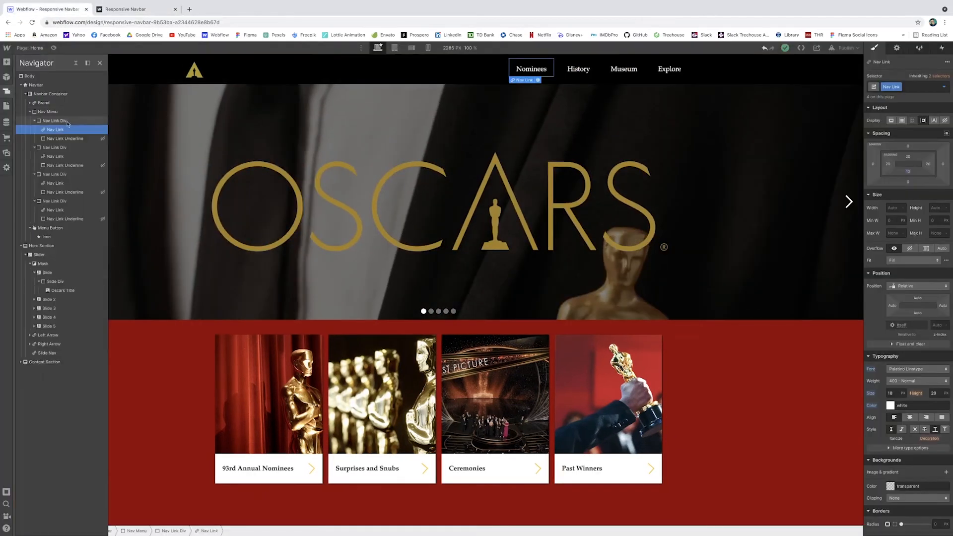
# Add a Mouse hover trigger on the Nominees Nav Link that starts a new animation.
pyautogui.click(941, 48)
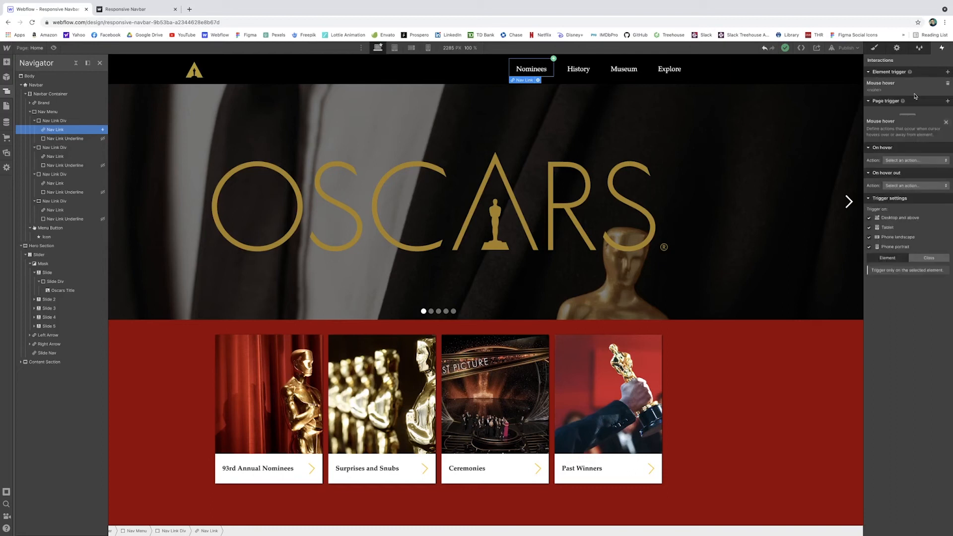
pyautogui.click(911, 160)
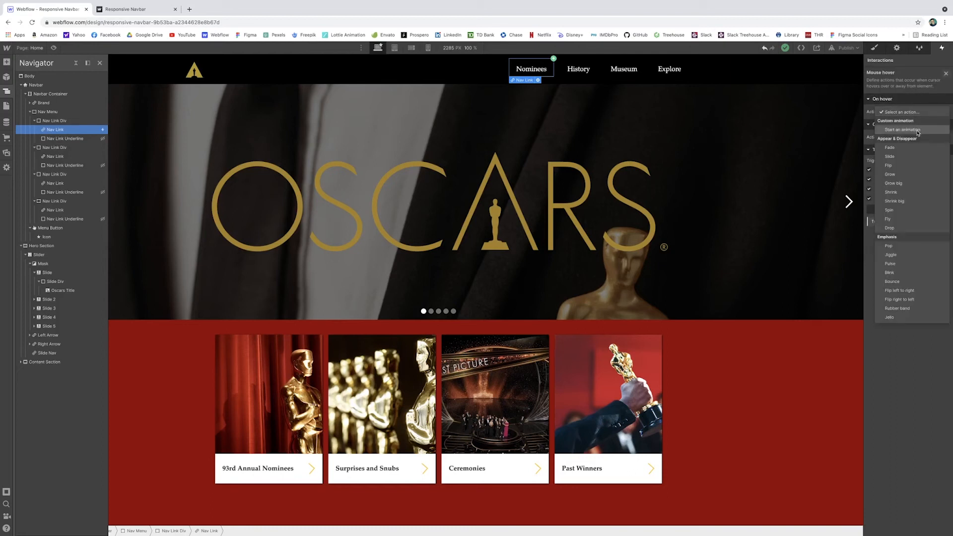
pyautogui.click(903, 130)
pyautogui.write('Underline In')
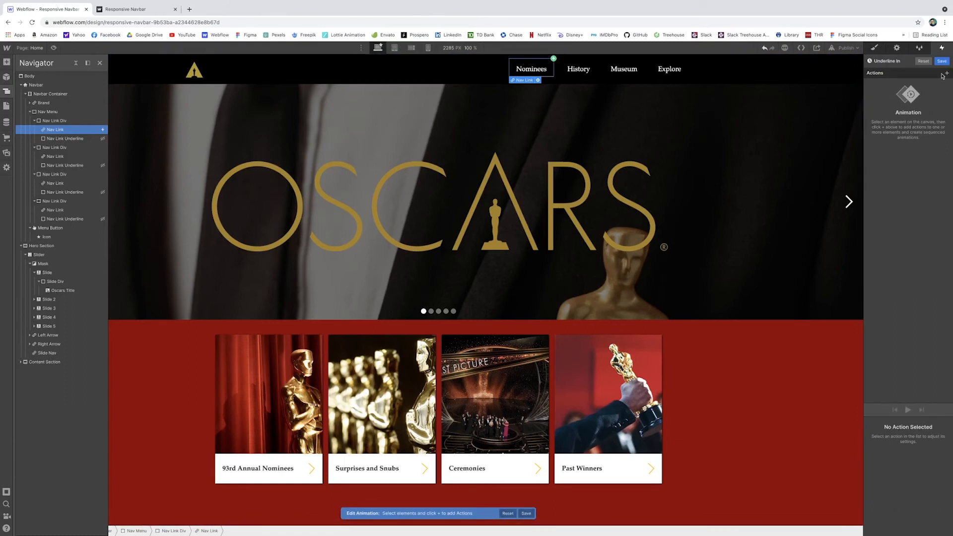
pyautogui.moveTo(81, 135)
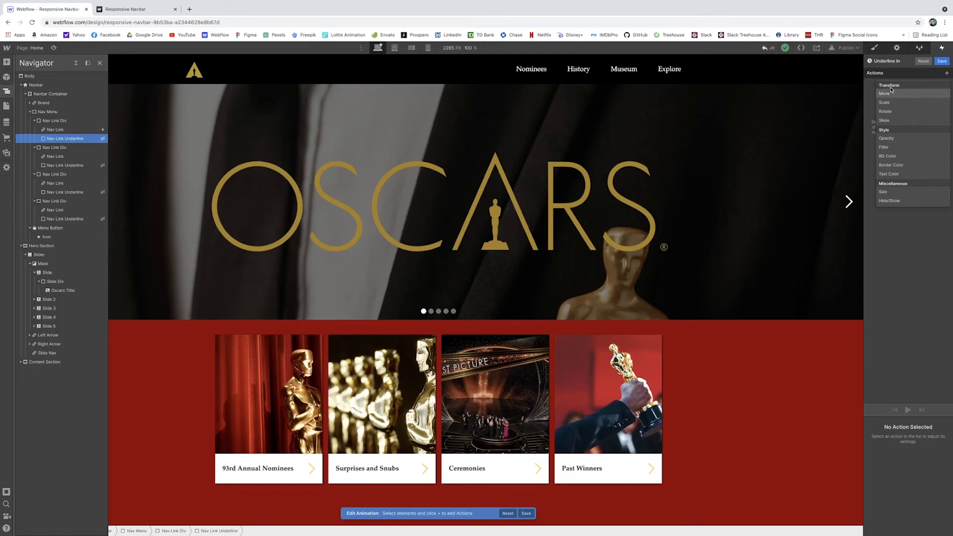
pyautogui.moveTo(900, 94)
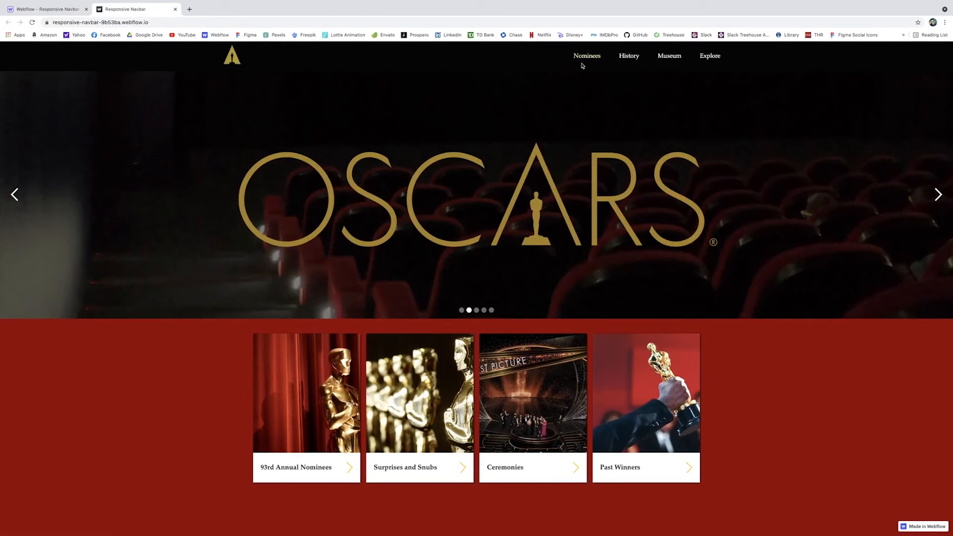
pyautogui.moveTo(577, 76)
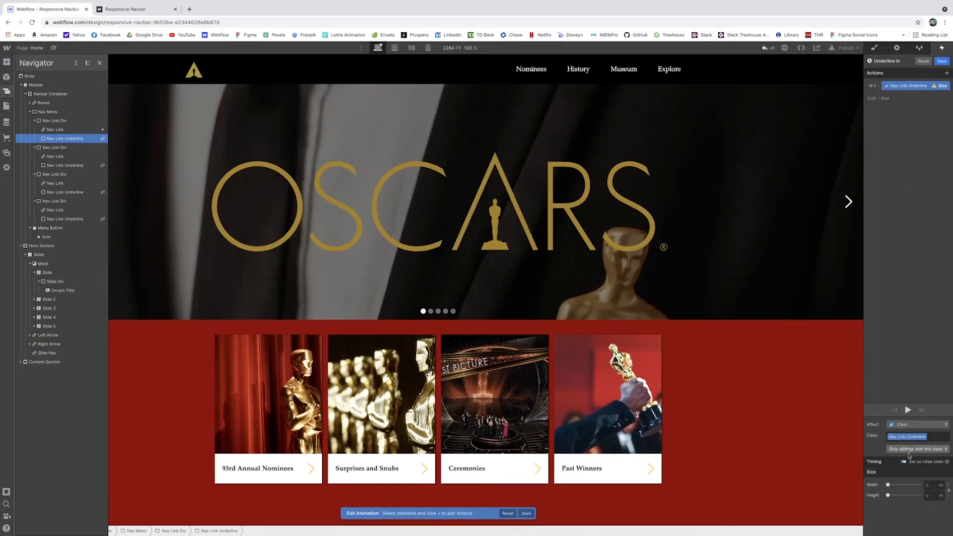
# Build 'Underline In' with a width-0 Size action on the link's own underline.
pyautogui.click(928, 485)
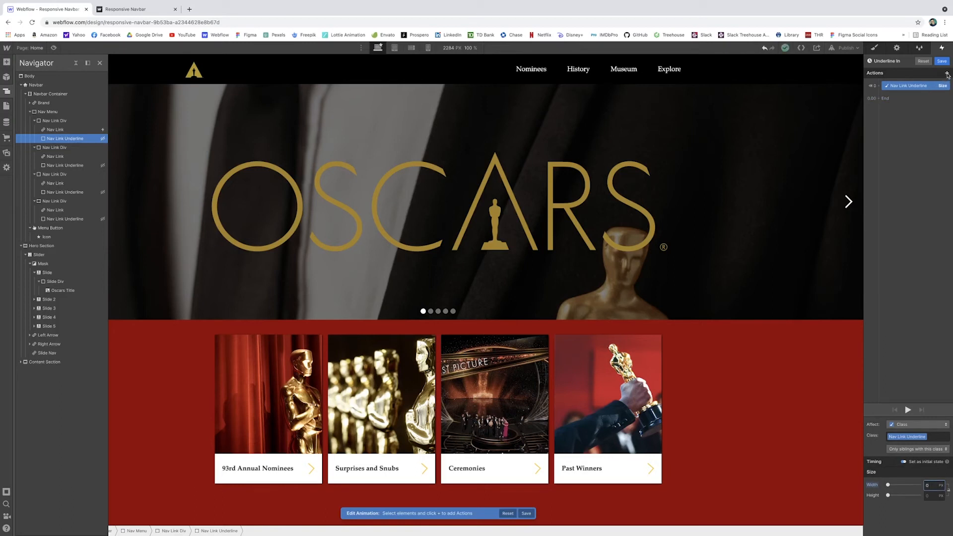
pyautogui.click(947, 72)
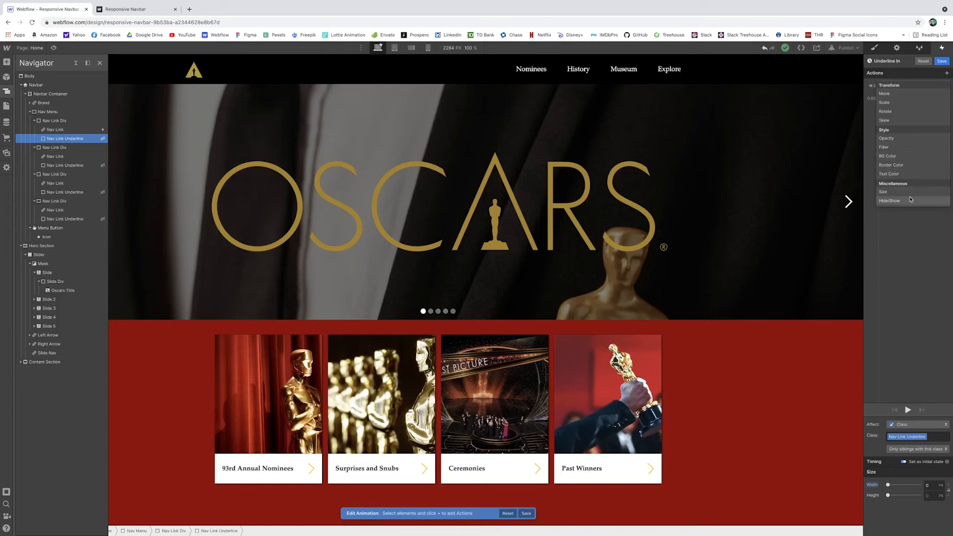
pyautogui.click(882, 192)
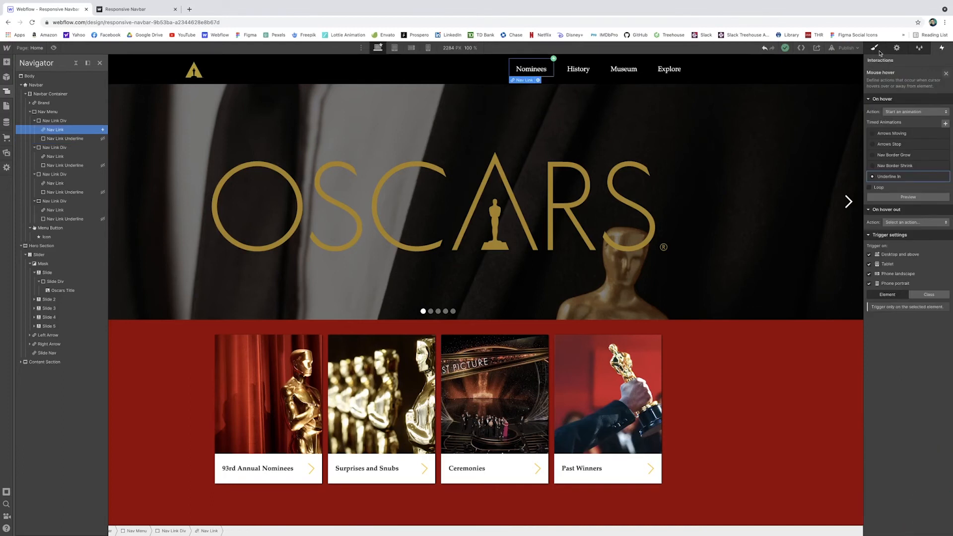
pyautogui.click(874, 48)
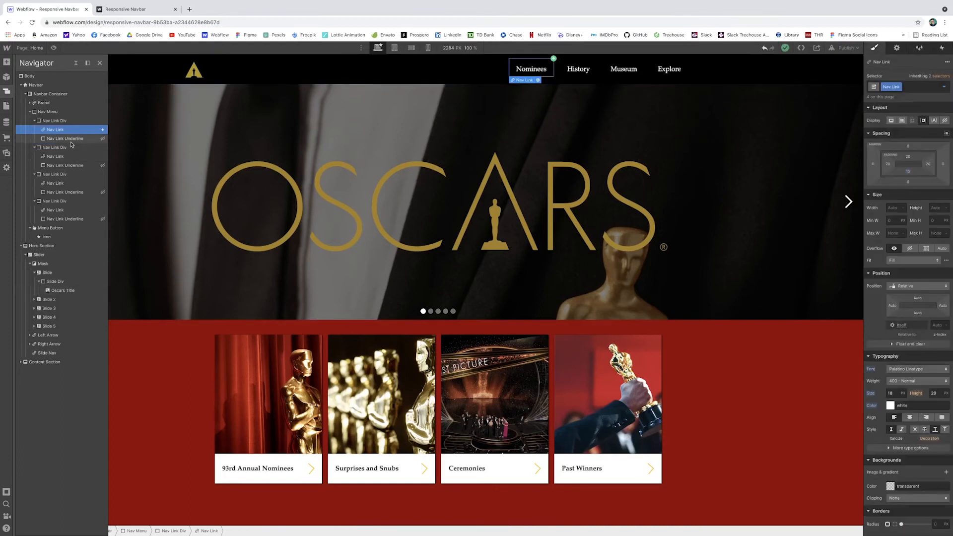
# Select Nav Link Underline, add a second Size action to Underline In, and toggle Preview.
pyautogui.click(65, 138)
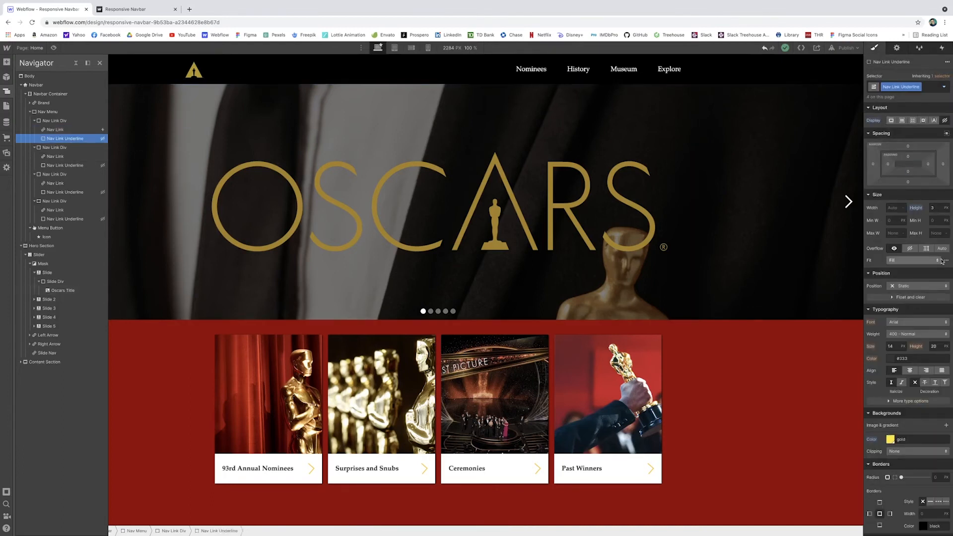
pyautogui.click(894, 207)
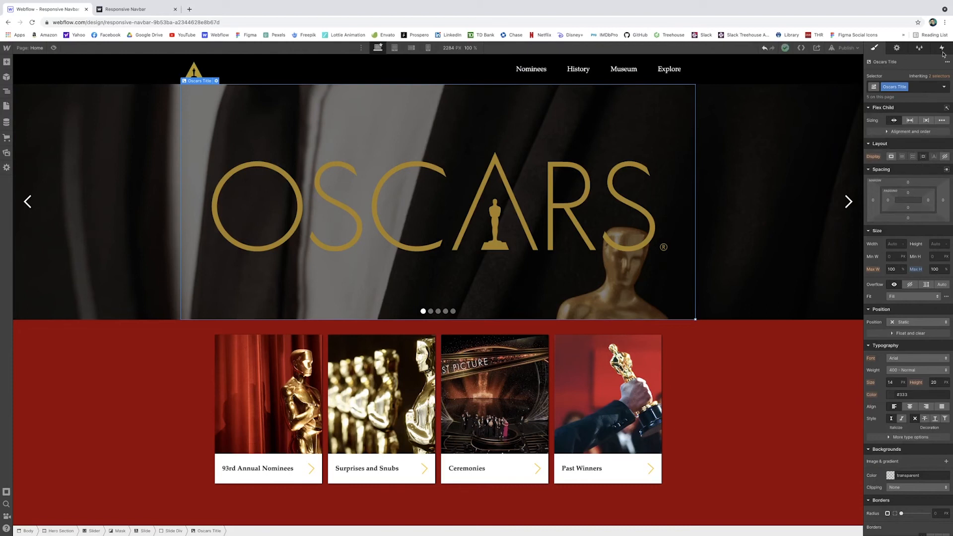
pyautogui.moveTo(941, 48)
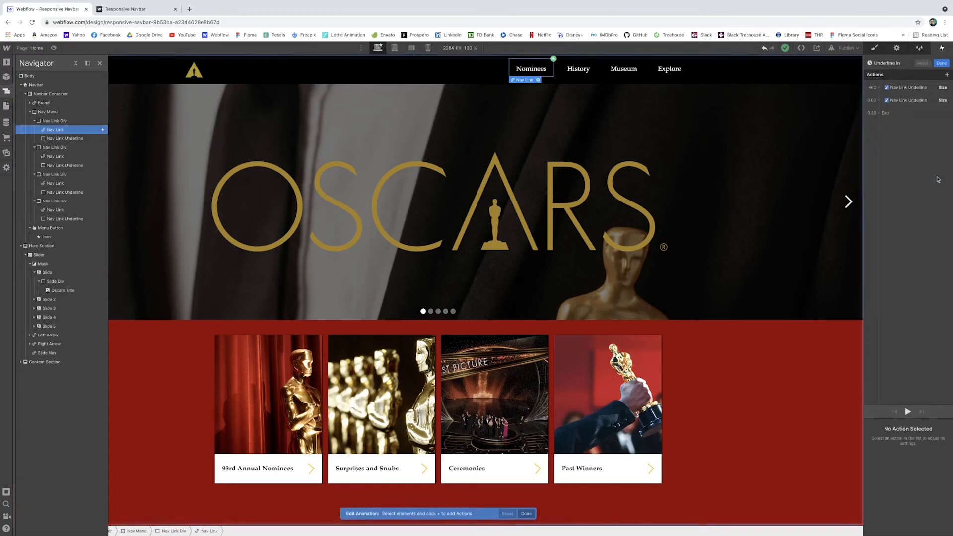
pyautogui.click(908, 85)
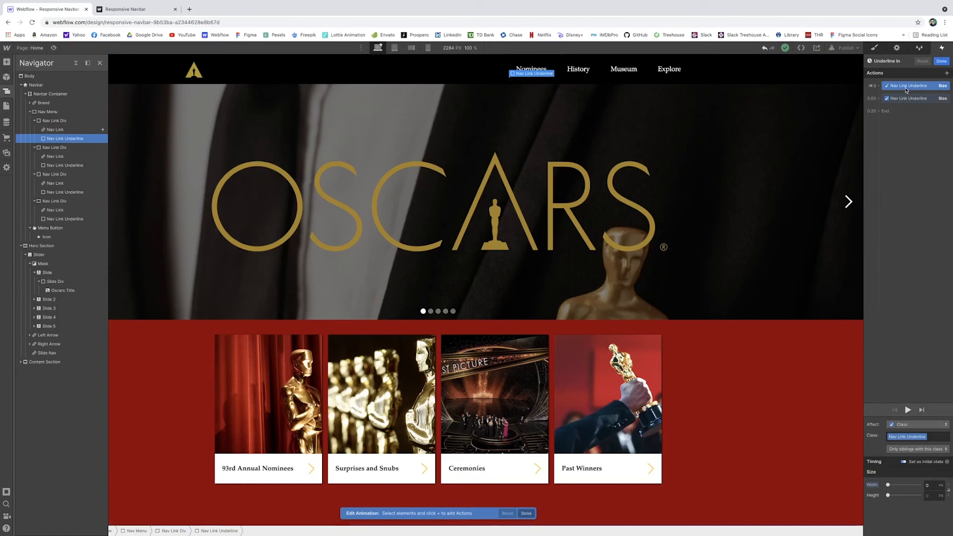
pyautogui.click(907, 98)
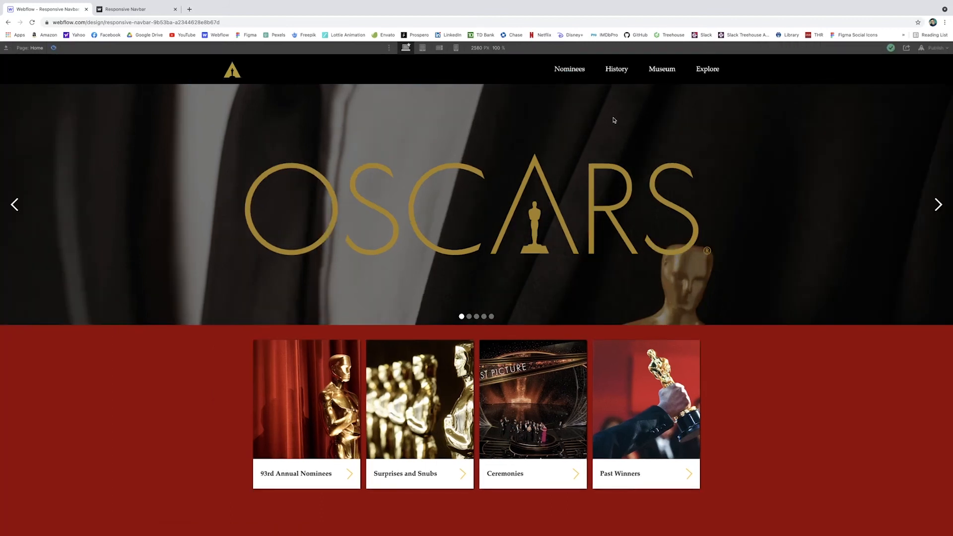
pyautogui.moveTo(568, 68)
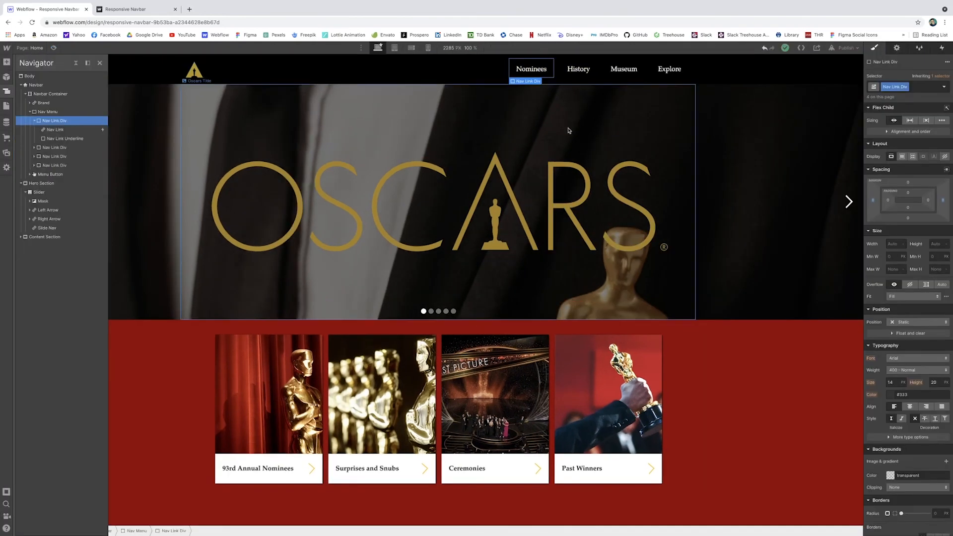
# Set Nav Link On hover to Underline Grow, preview it, and trigger on Class: Nav Link.
pyautogui.click(901, 156)
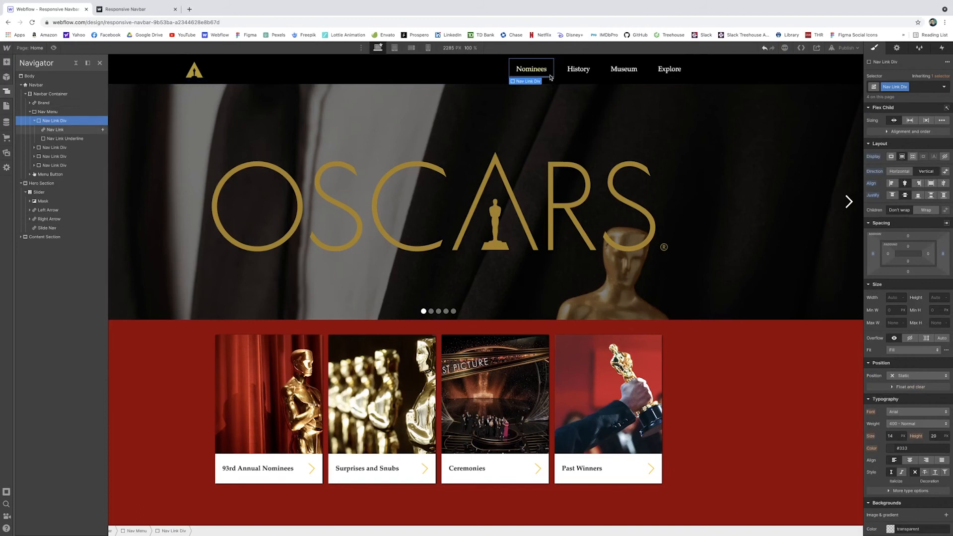
pyautogui.moveTo(176, 76)
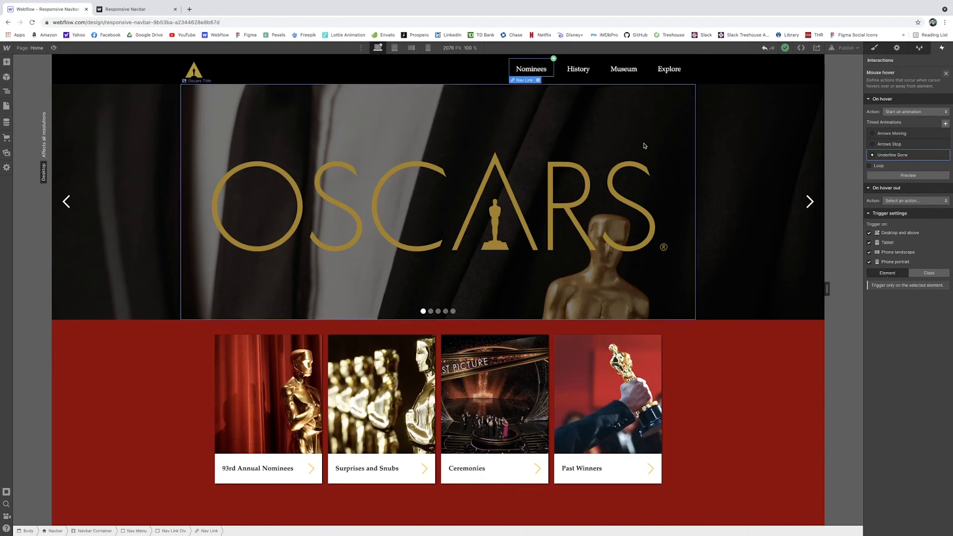
pyautogui.click(928, 273)
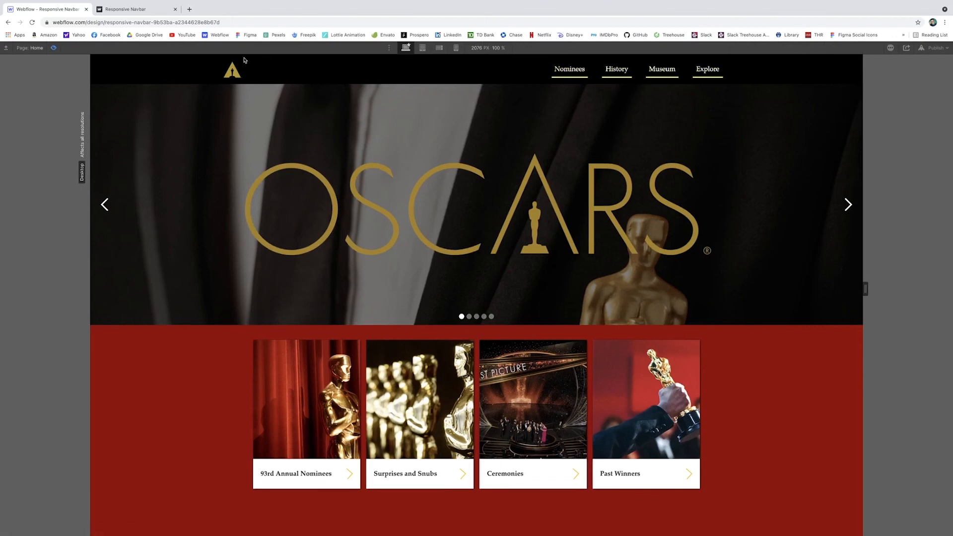
pyautogui.click(569, 69)
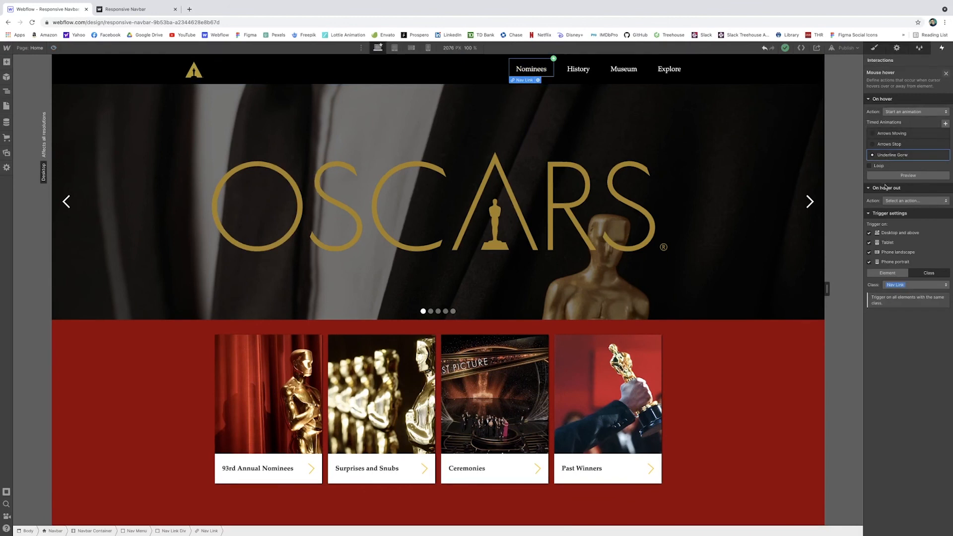
# Create an 'Underline Shrink' hover-out animation with a Size action on Nav Link Underline, and play it.
pyautogui.click(910, 200)
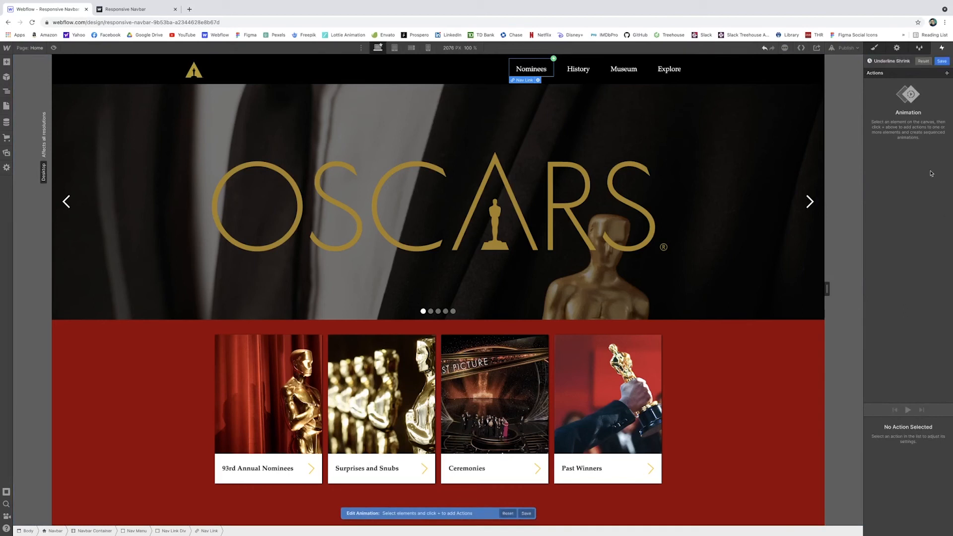
pyautogui.click(7, 92)
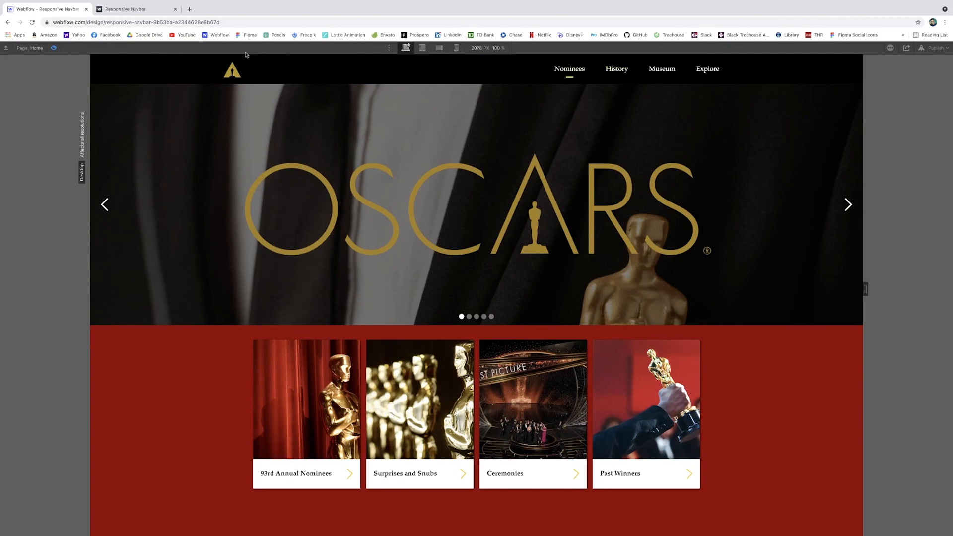
pyautogui.click(568, 68)
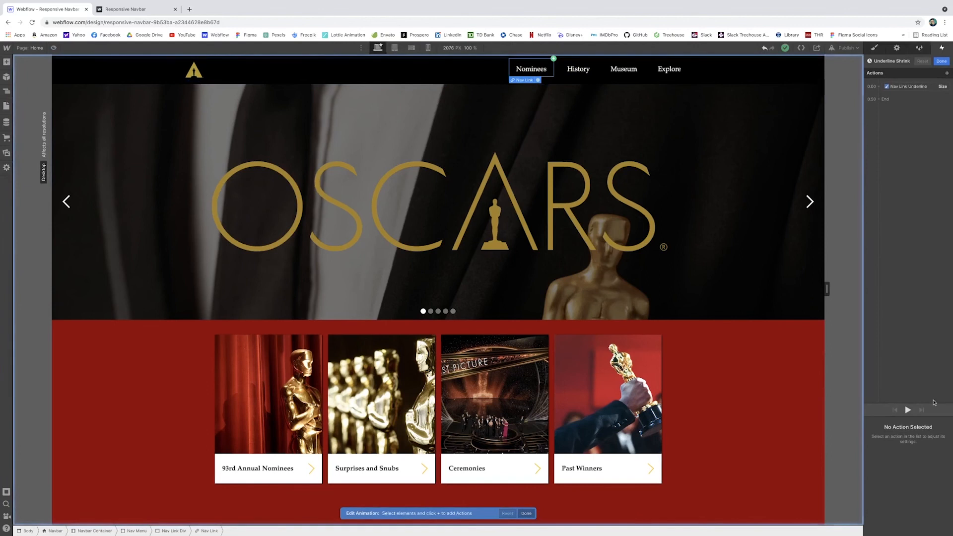
pyautogui.click(910, 87)
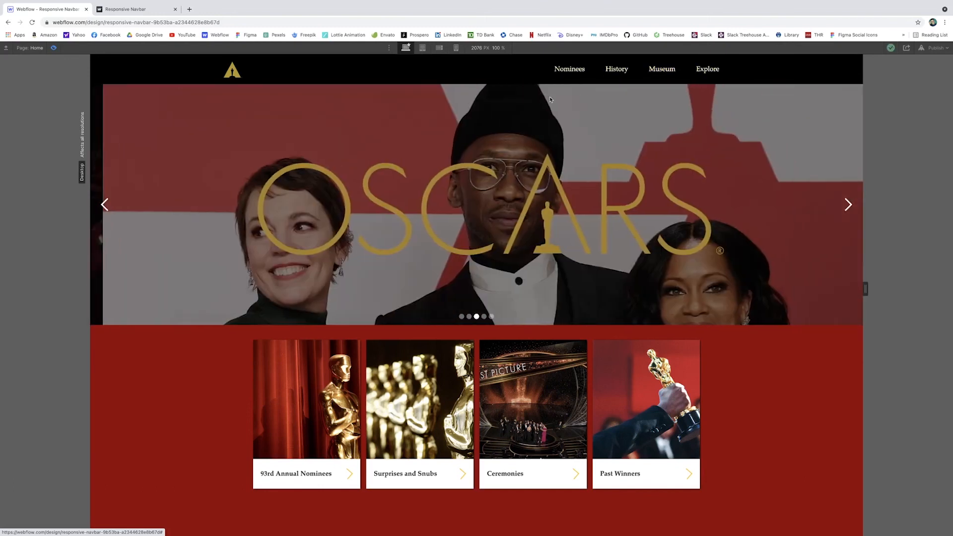
# Set hover out to Underline Shrink, disable Tablet and Phone triggers, and preview at tablet.
pyautogui.click(422, 48)
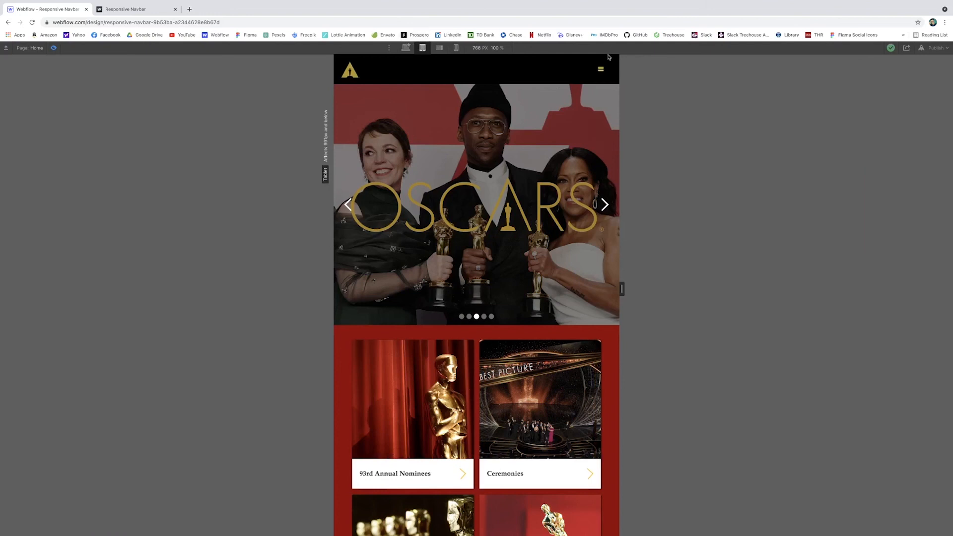
pyautogui.click(600, 68)
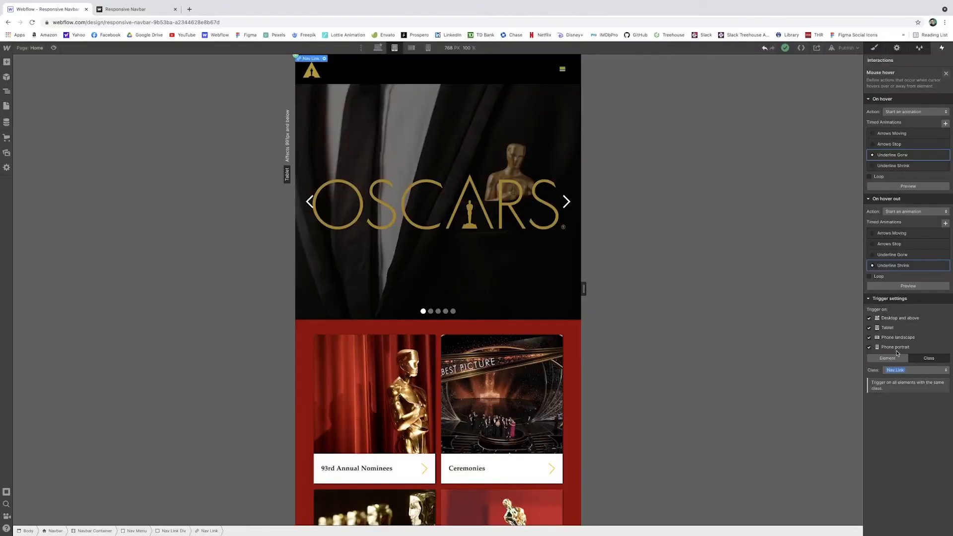
pyautogui.click(869, 327)
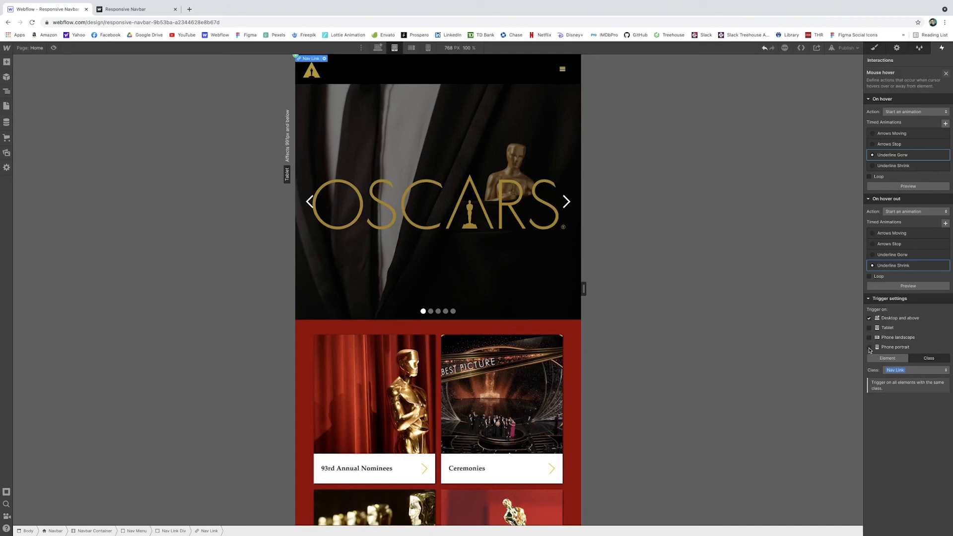
pyautogui.moveTo(875, 338)
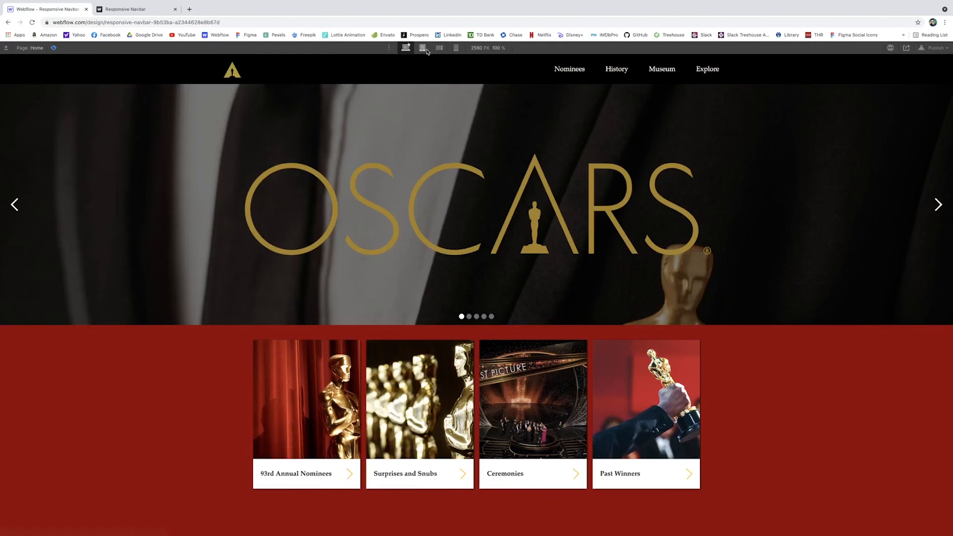
pyautogui.click(438, 48)
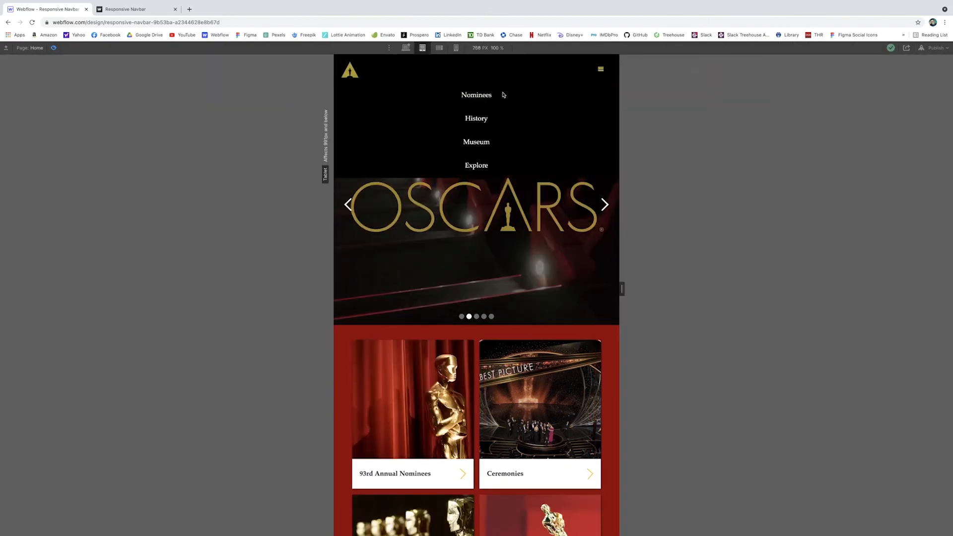
pyautogui.moveTo(476, 118)
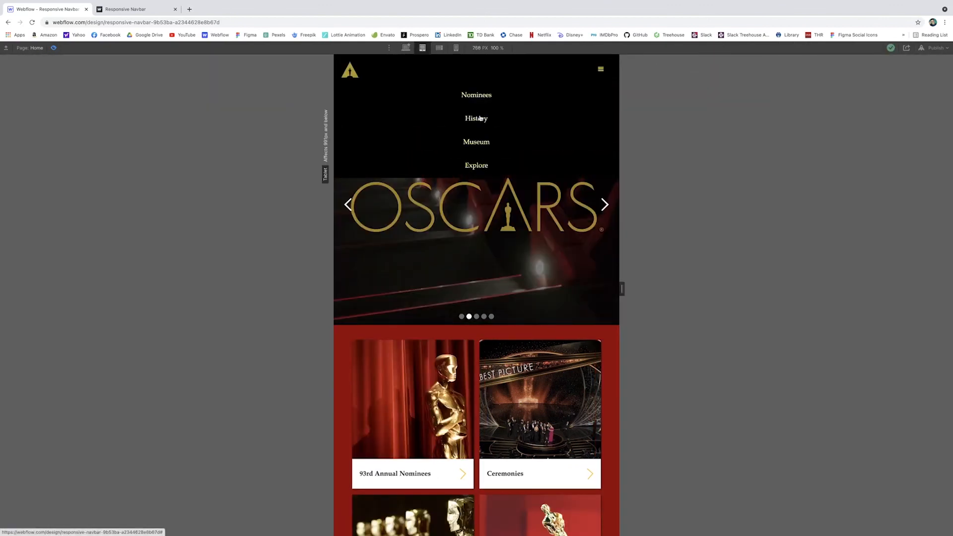